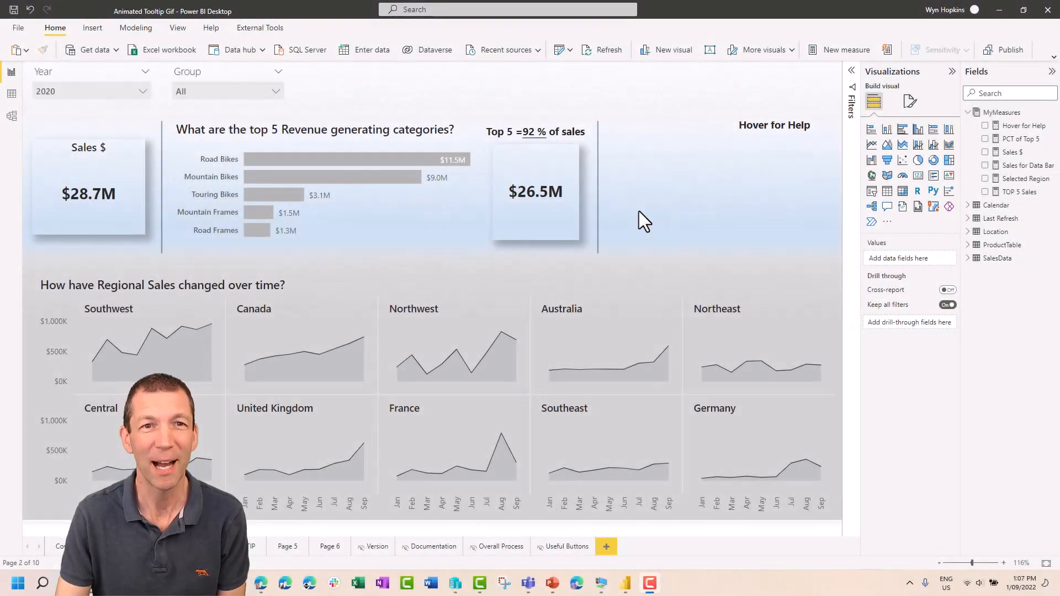
{"action": "mouse_move", "coordinate": [327, 166]}
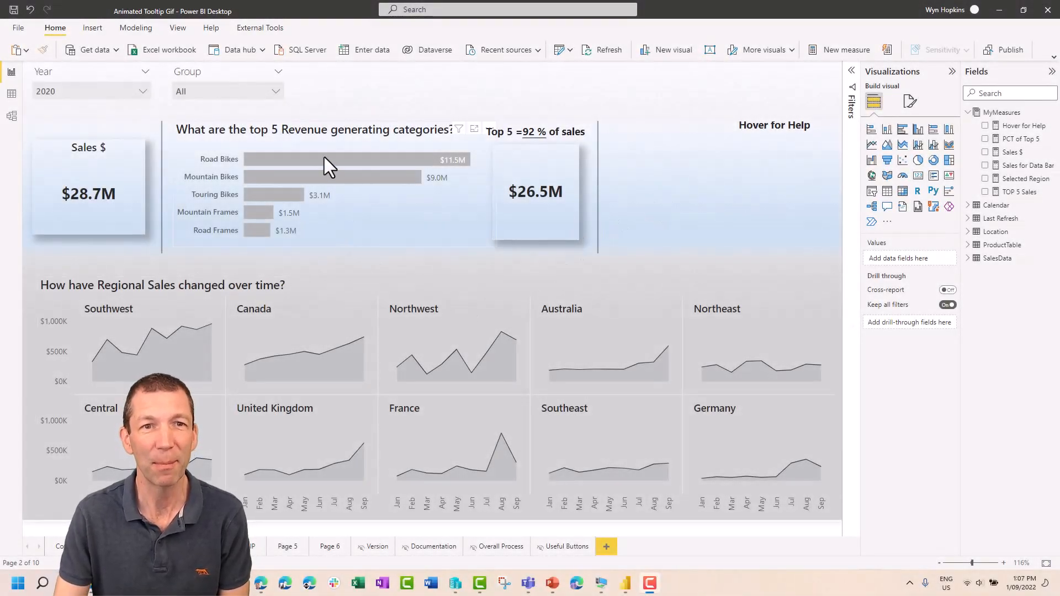
{"action": "mouse_move", "coordinate": [307, 177]}
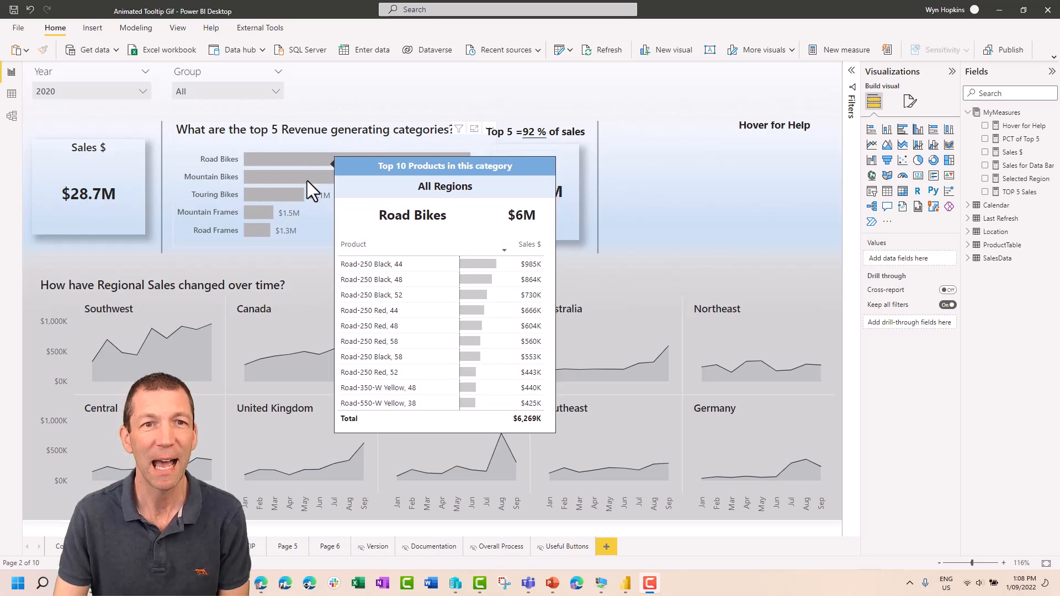
{"action": "mouse_move", "coordinate": [291, 197]}
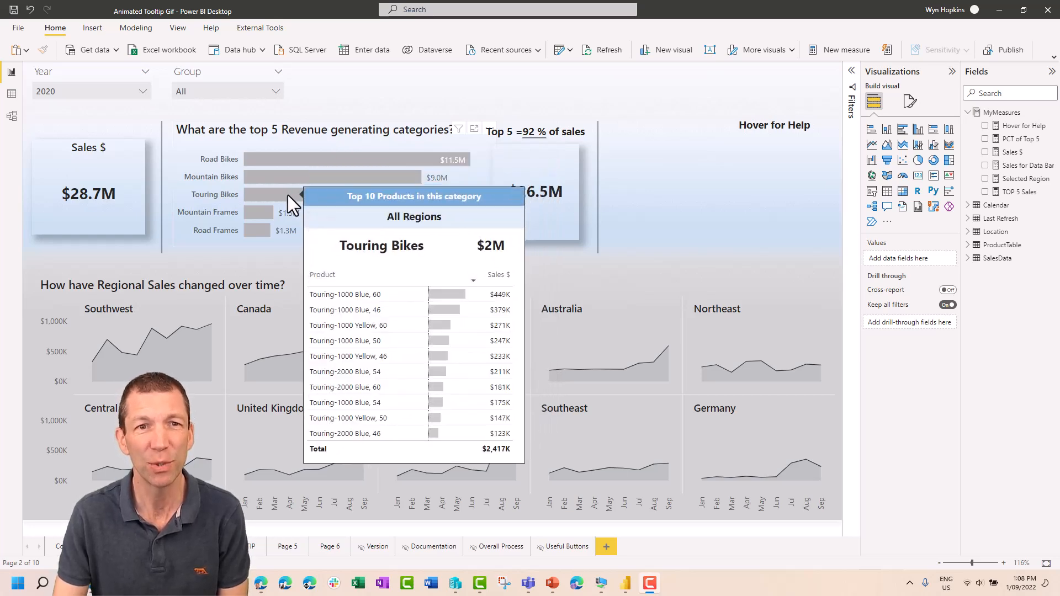
{"action": "mouse_move", "coordinate": [272, 315]}
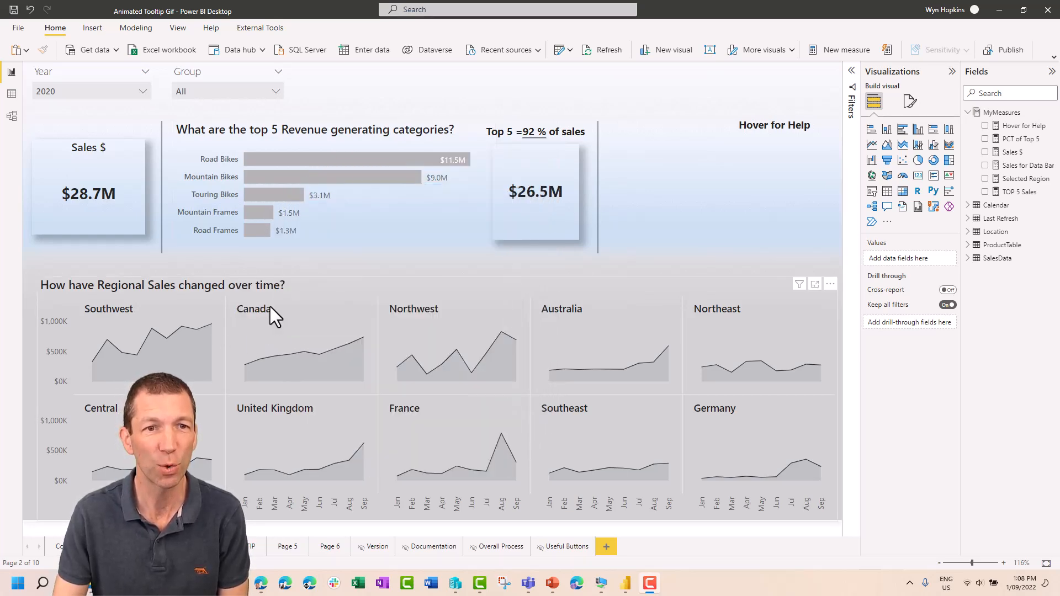
Cross-filter the whole report to Canada via the Canada small multiple.
{"action": "left_click", "coordinate": [302, 344]}
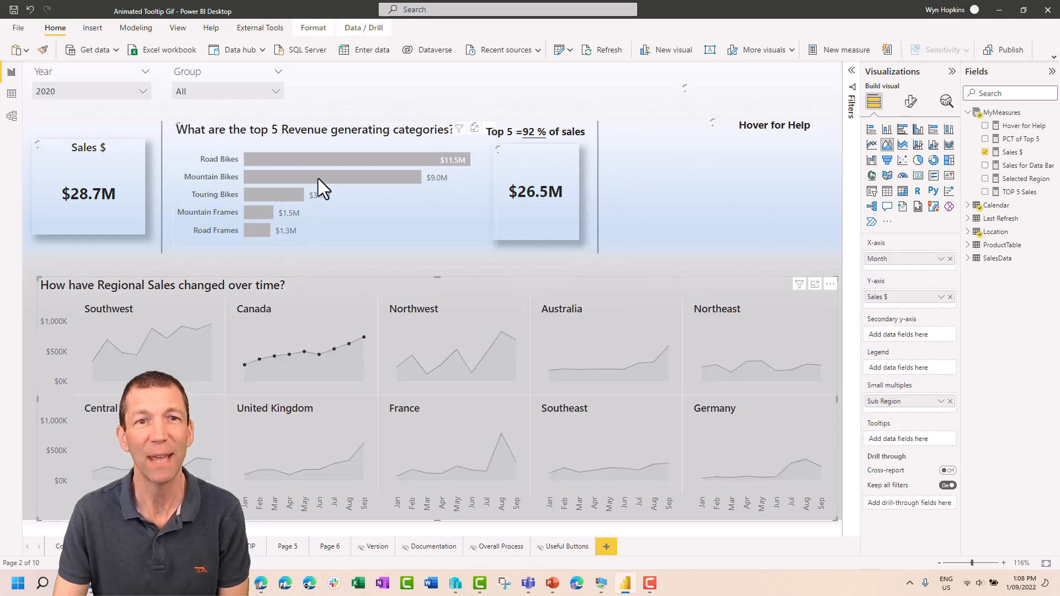
{"action": "mouse_move", "coordinate": [331, 177]}
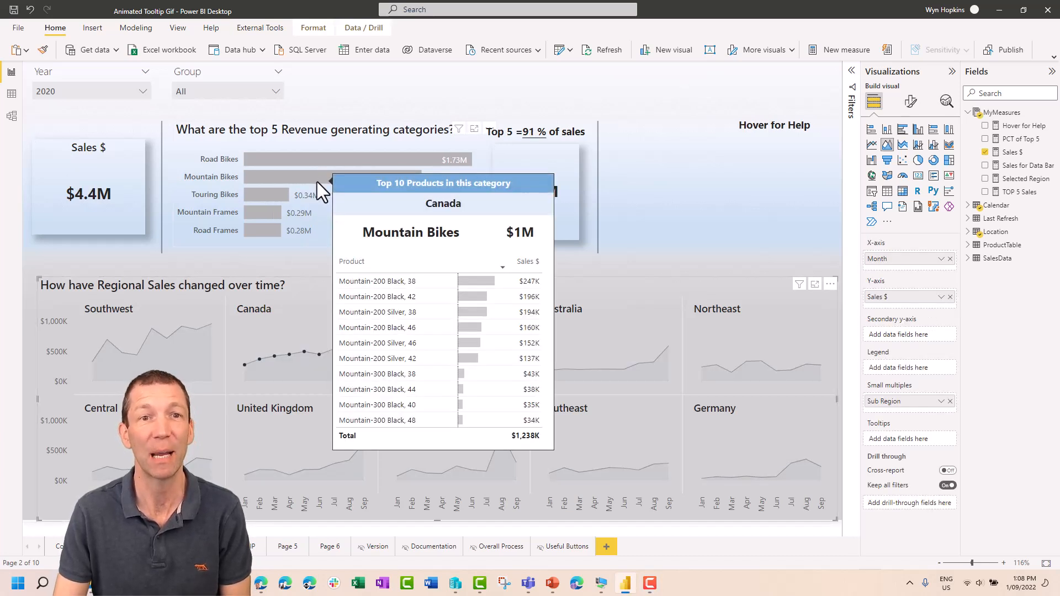
{"action": "mouse_move", "coordinate": [270, 212]}
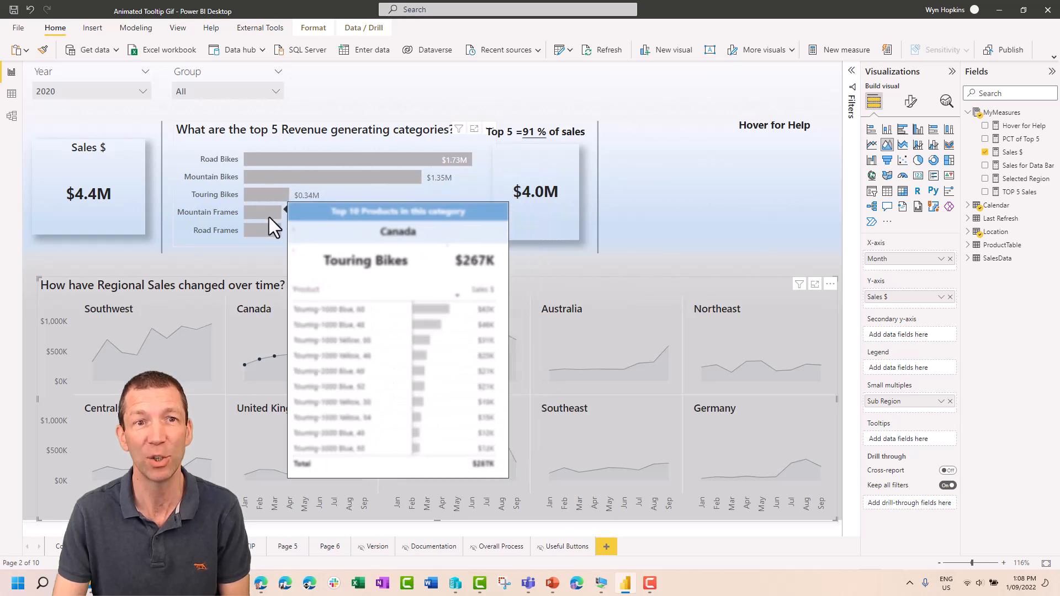
{"action": "mouse_move", "coordinate": [774, 143]}
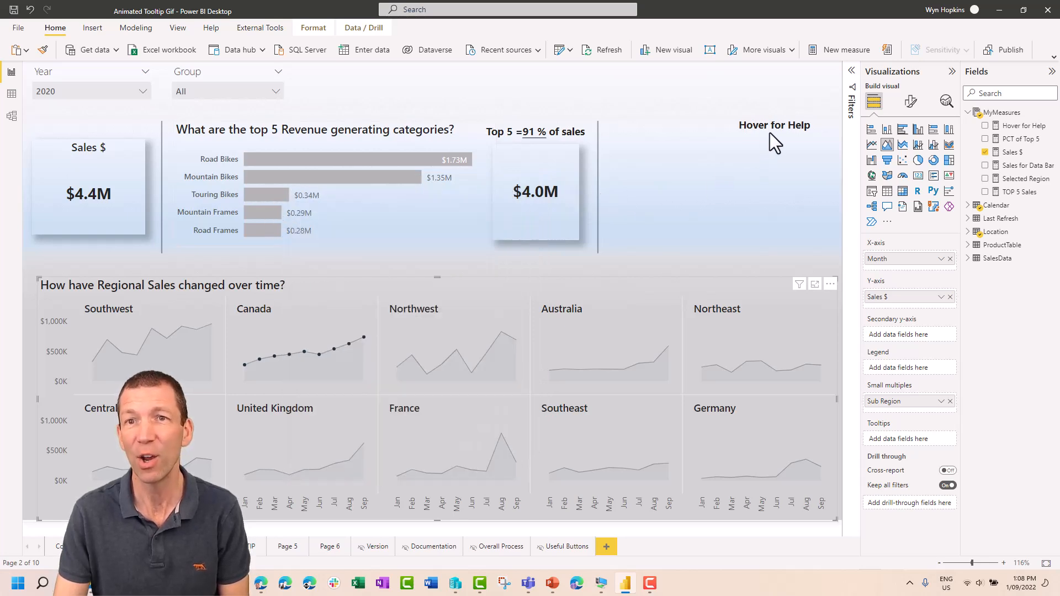
{"action": "mouse_move", "coordinate": [774, 132]}
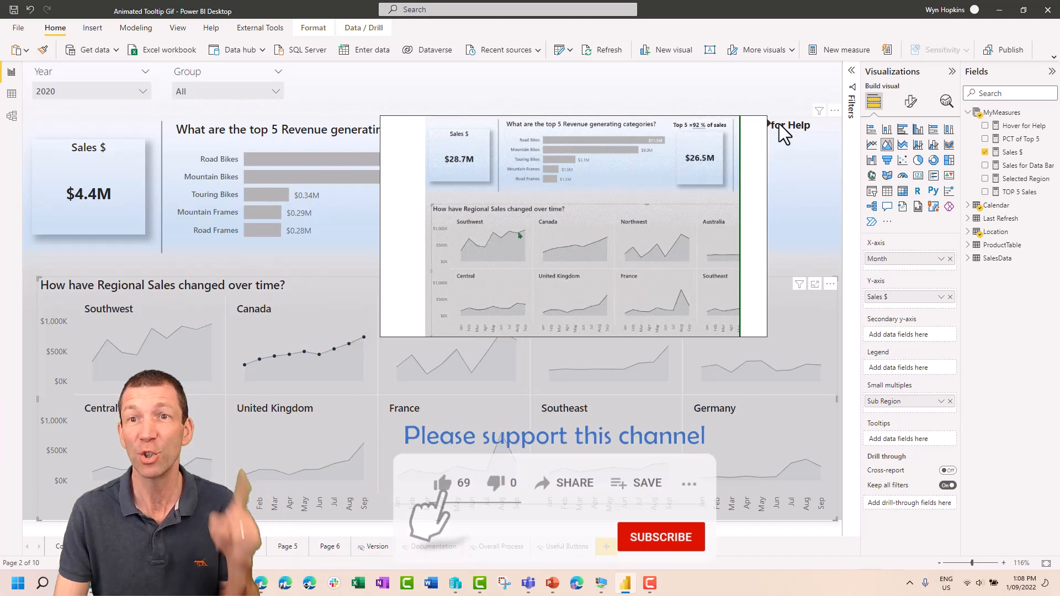
{"action": "mouse_move", "coordinate": [574, 140]}
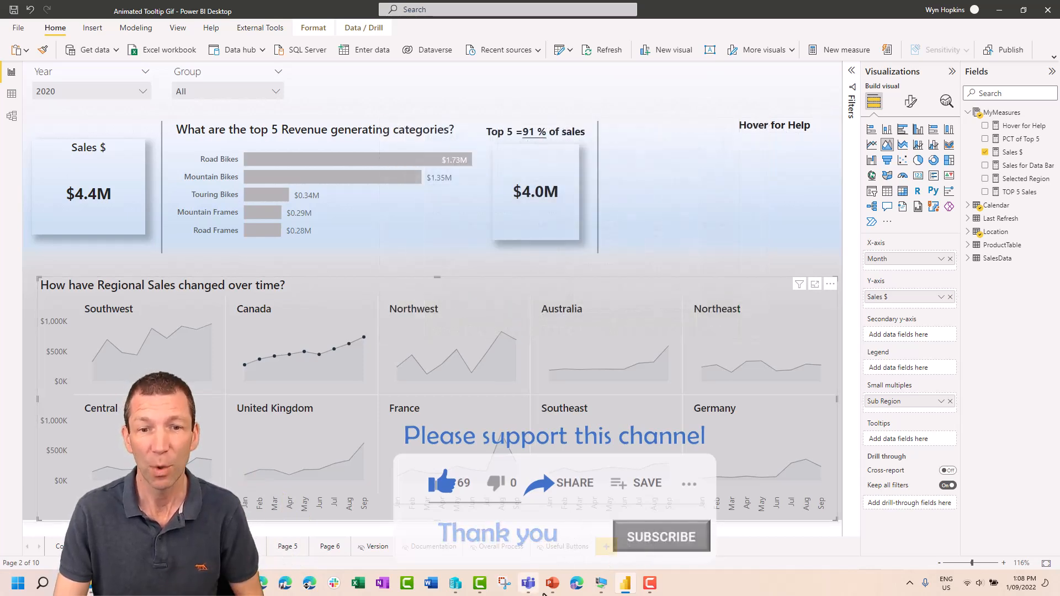
{"action": "mouse_move", "coordinate": [552, 583]}
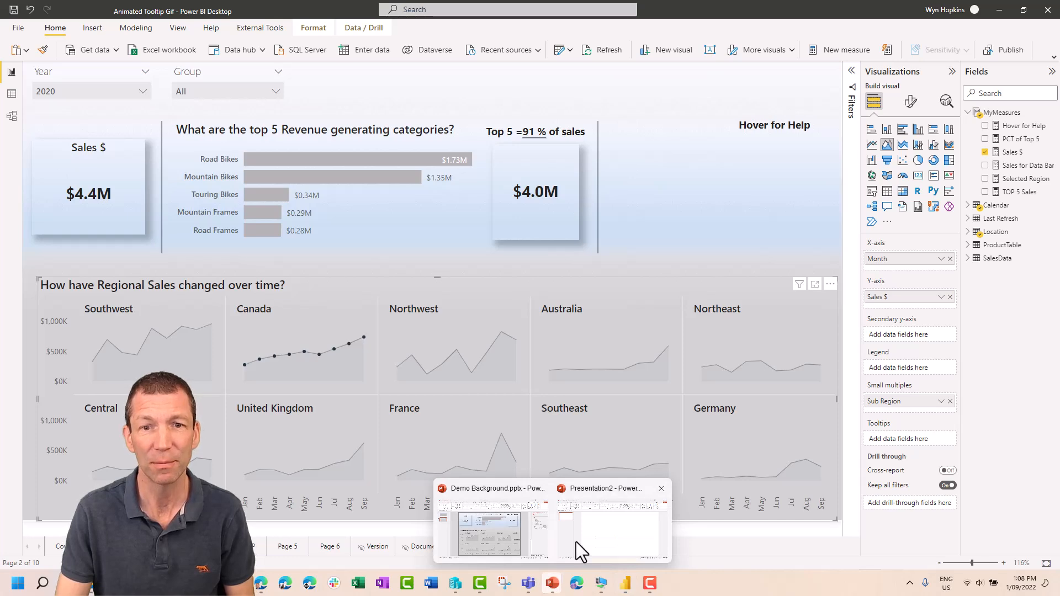
Bring up the blank PowerPoint presentation and its screen-recording options.
{"action": "left_click", "coordinate": [612, 531]}
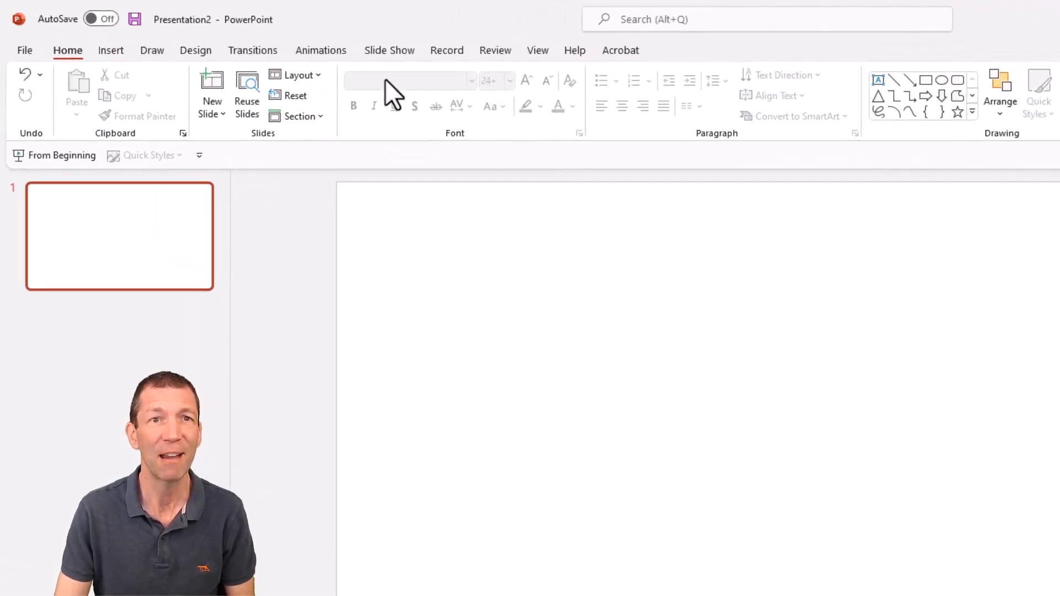
{"action": "left_click", "coordinate": [469, 53]}
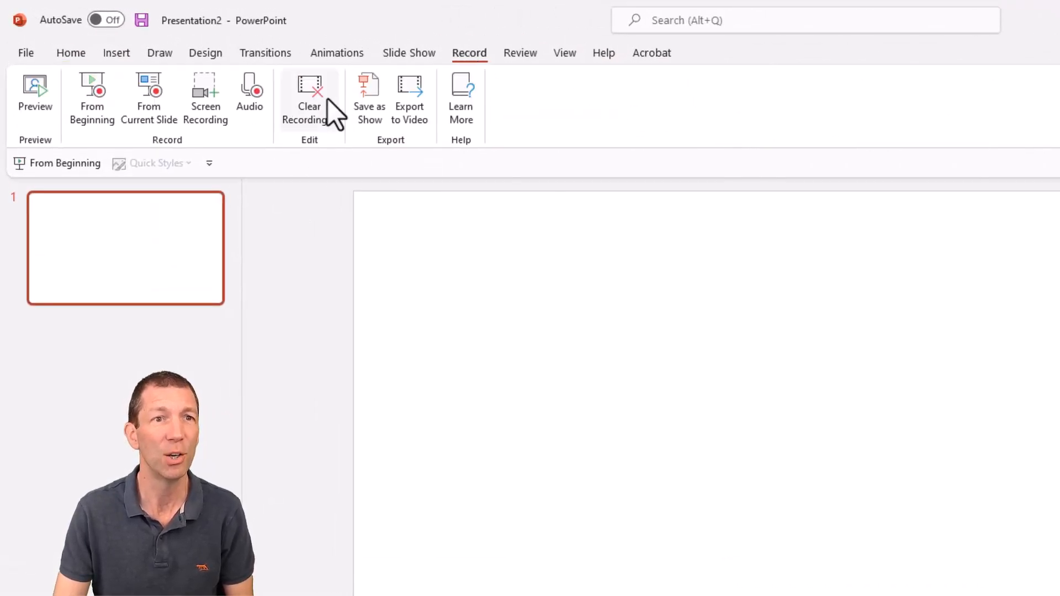
{"action": "mouse_move", "coordinate": [205, 99]}
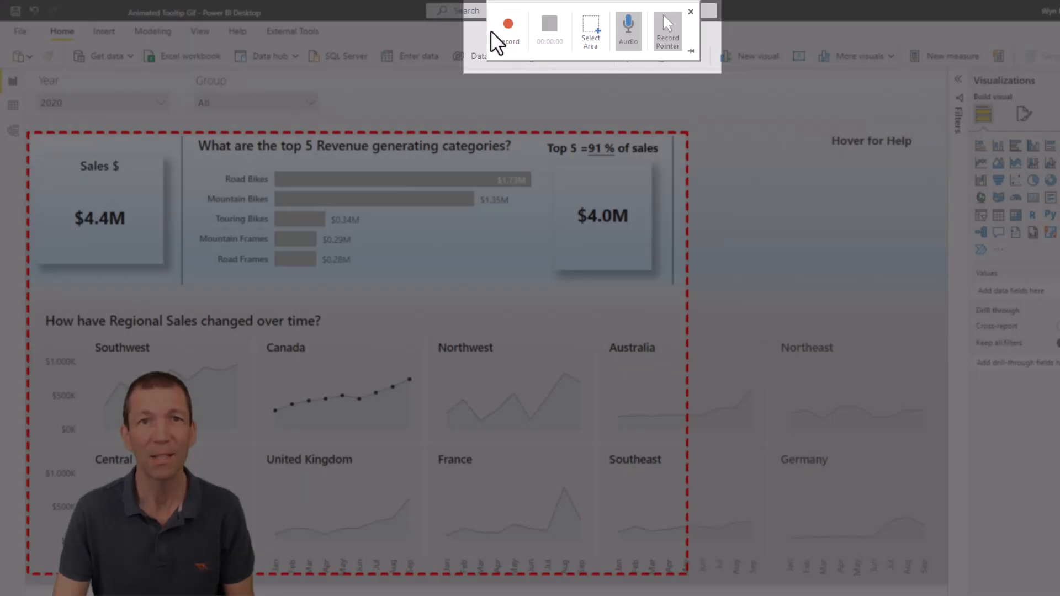
Start recording the selected Power BI report area.
{"action": "left_click", "coordinate": [508, 31]}
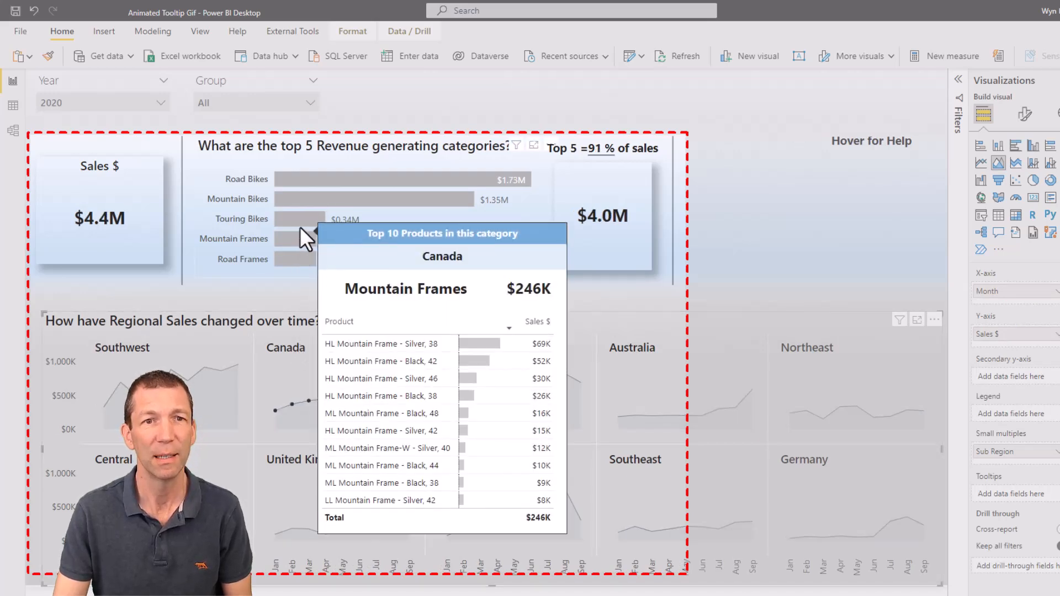
{"action": "mouse_move", "coordinate": [312, 213]}
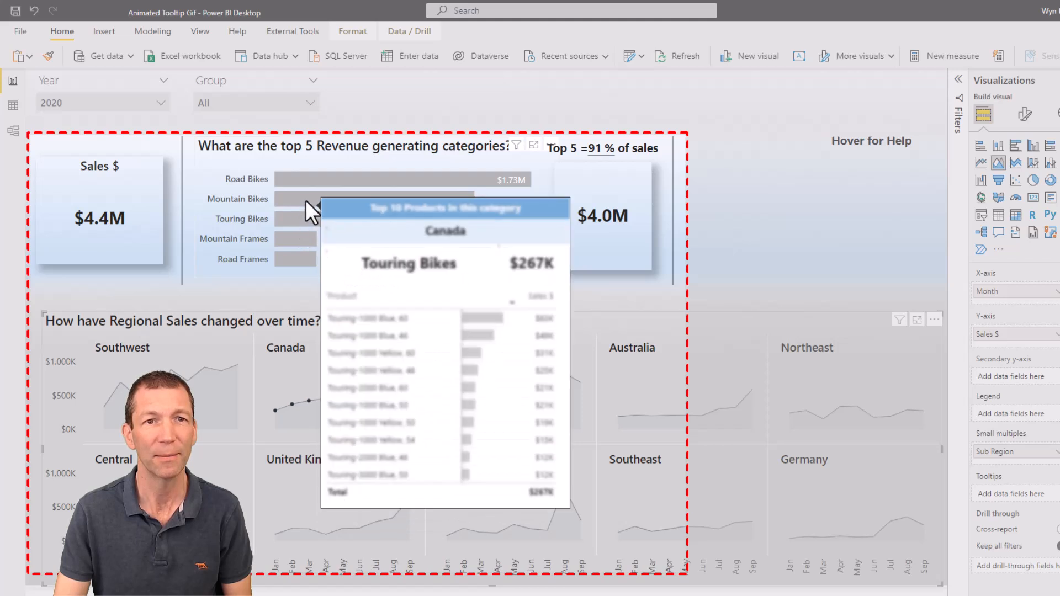
{"action": "mouse_move", "coordinate": [309, 199]}
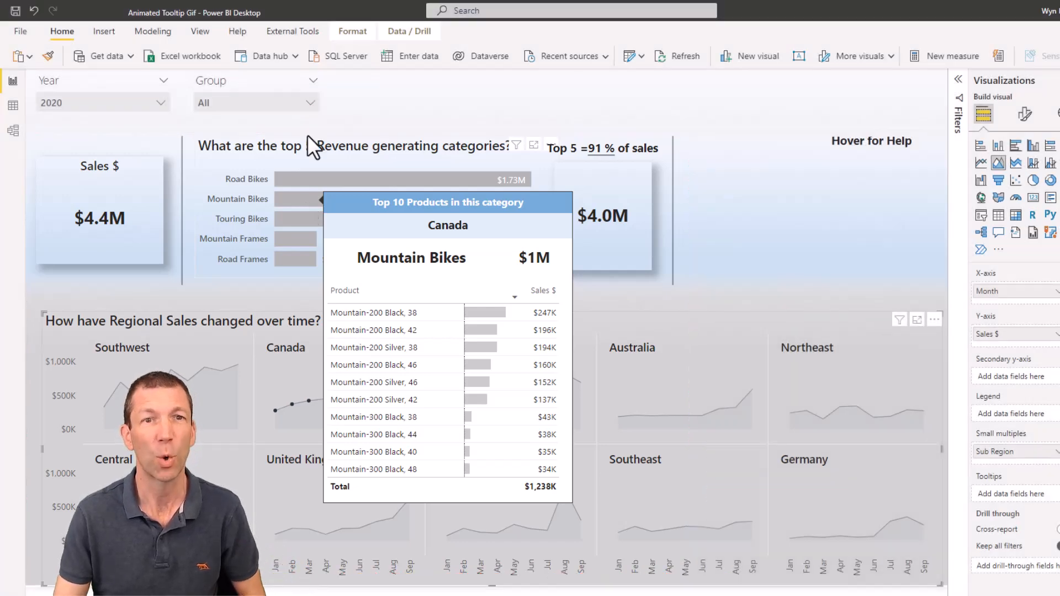
{"action": "mouse_move", "coordinate": [313, 146]}
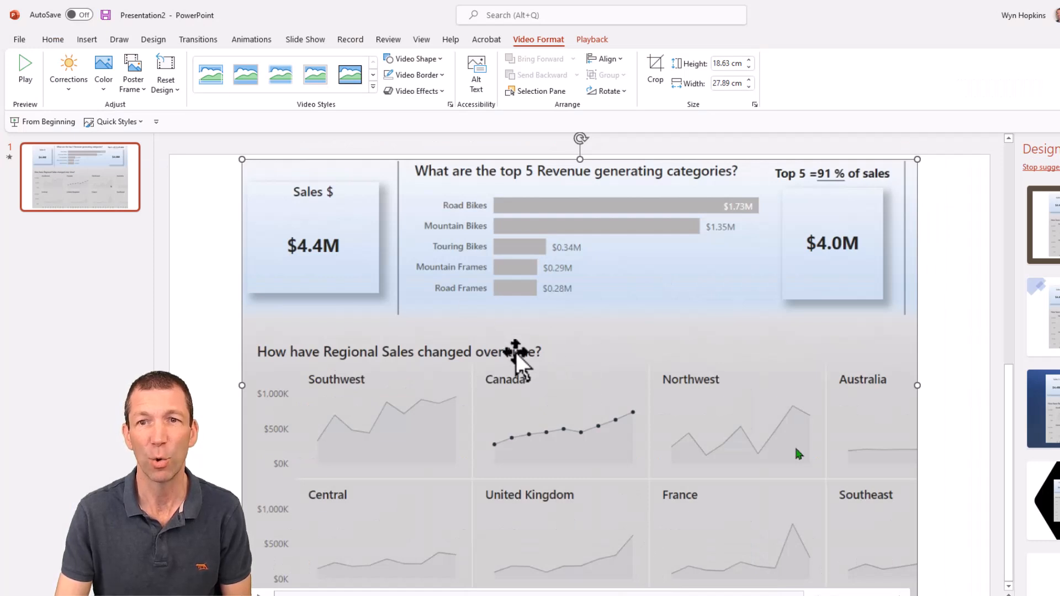
Deselect the inserted recording, then bring up the recorded video's options.
{"action": "left_click", "coordinate": [952, 305]}
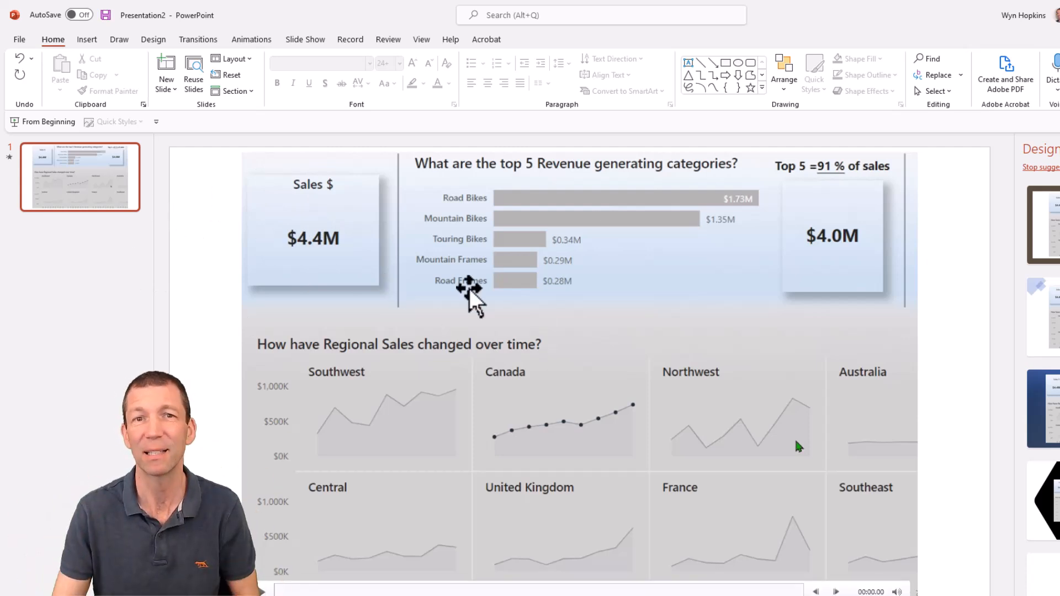
{"action": "mouse_move", "coordinate": [585, 363]}
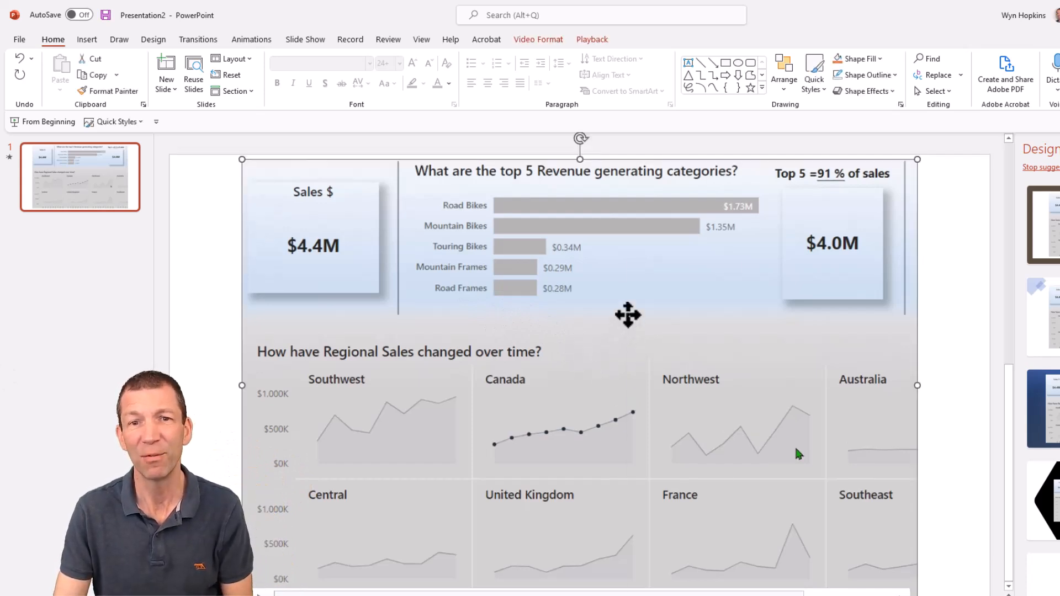
{"action": "right_click", "coordinate": [627, 315]}
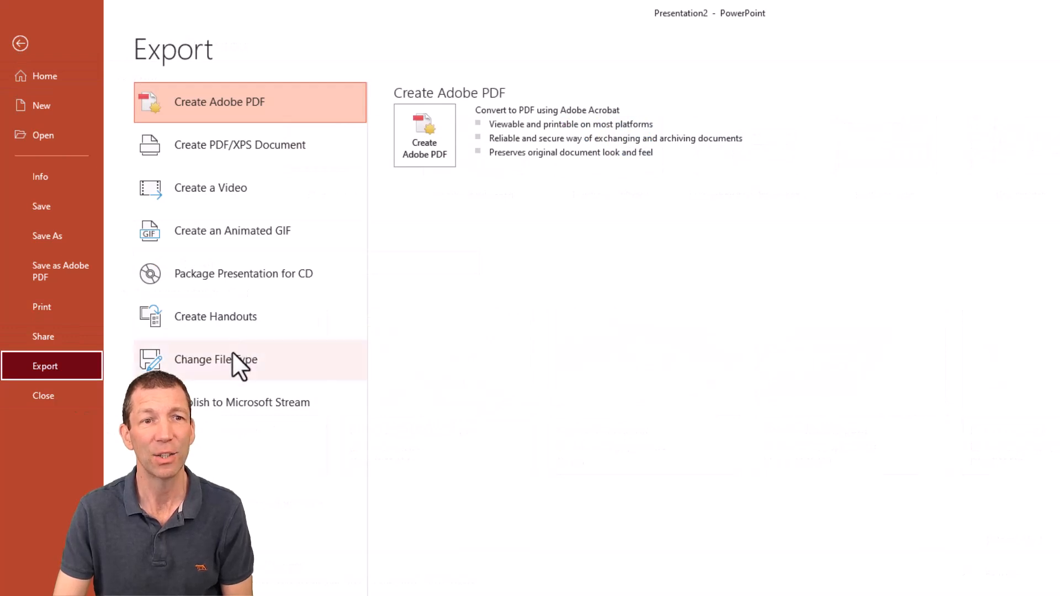
{"action": "mouse_move", "coordinate": [258, 239]}
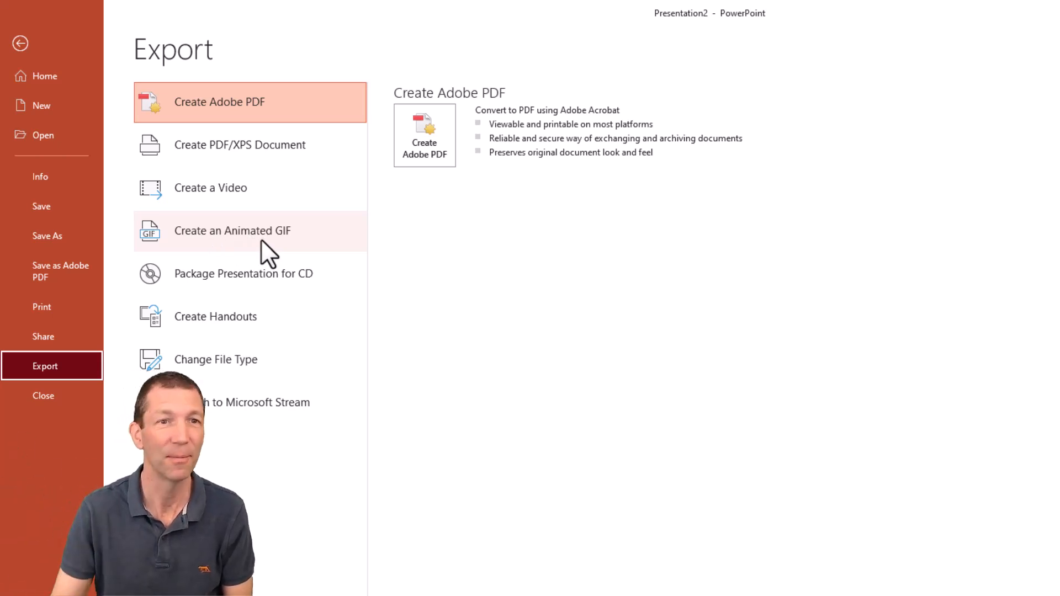
Export the slide as an animated GIF at Medium quality, 1 second per slide.
{"action": "left_click", "coordinate": [231, 231]}
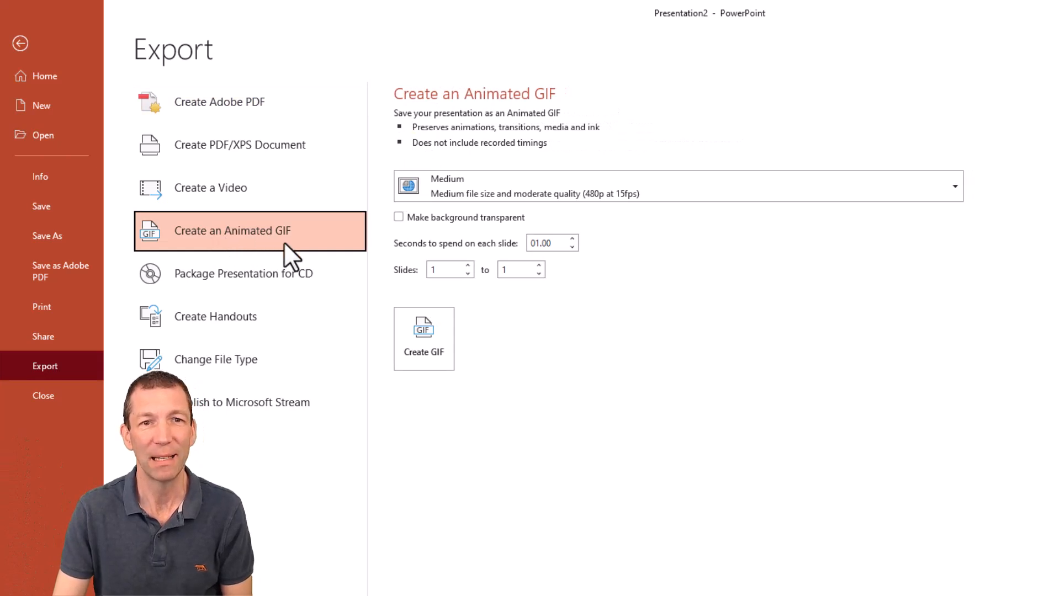
{"action": "mouse_move", "coordinate": [541, 270]}
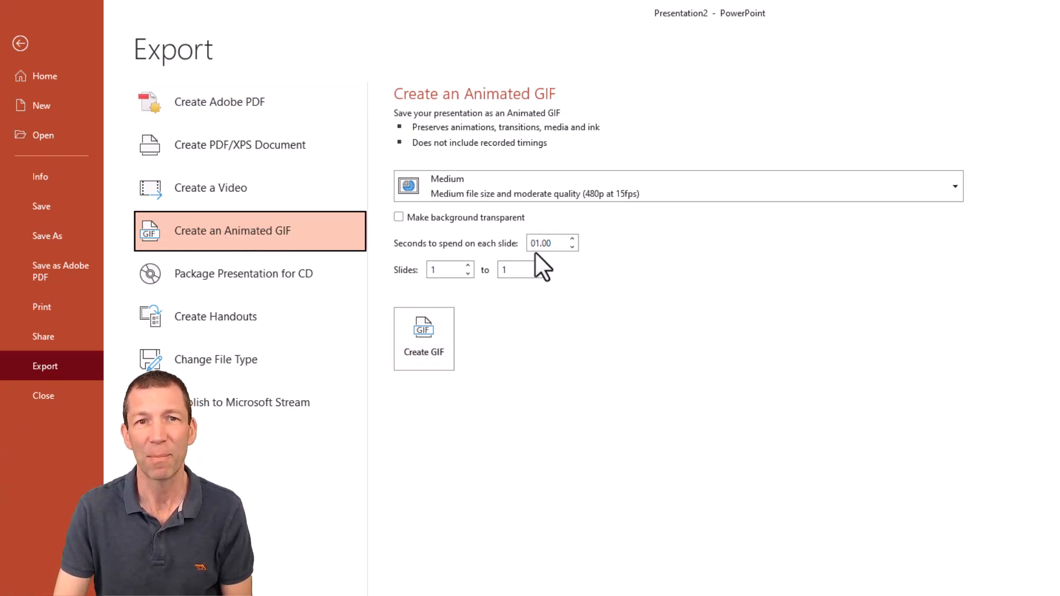
{"action": "mouse_move", "coordinate": [423, 337]}
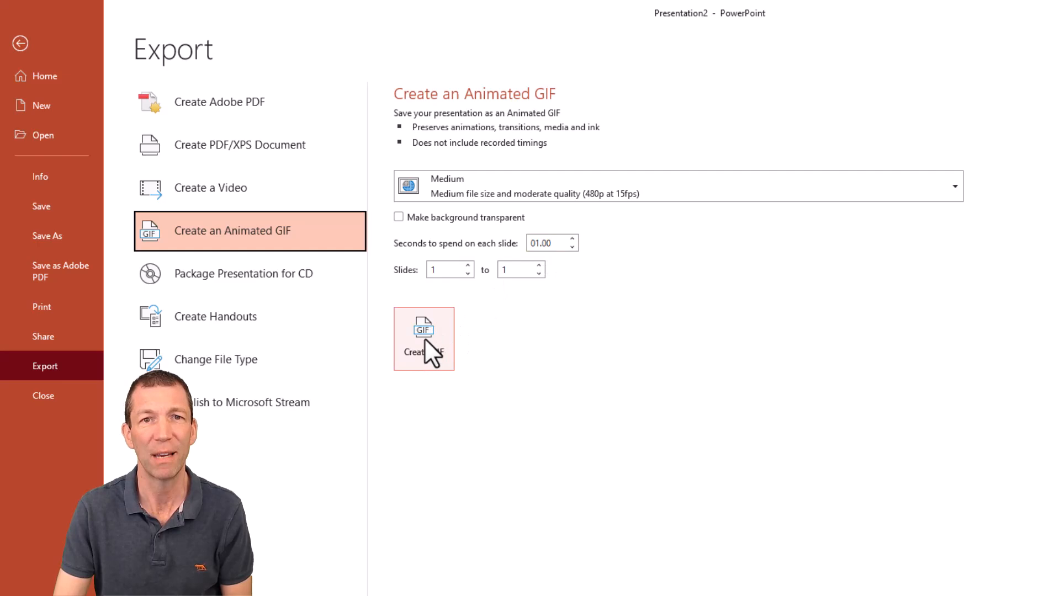
{"action": "left_click", "coordinate": [424, 339]}
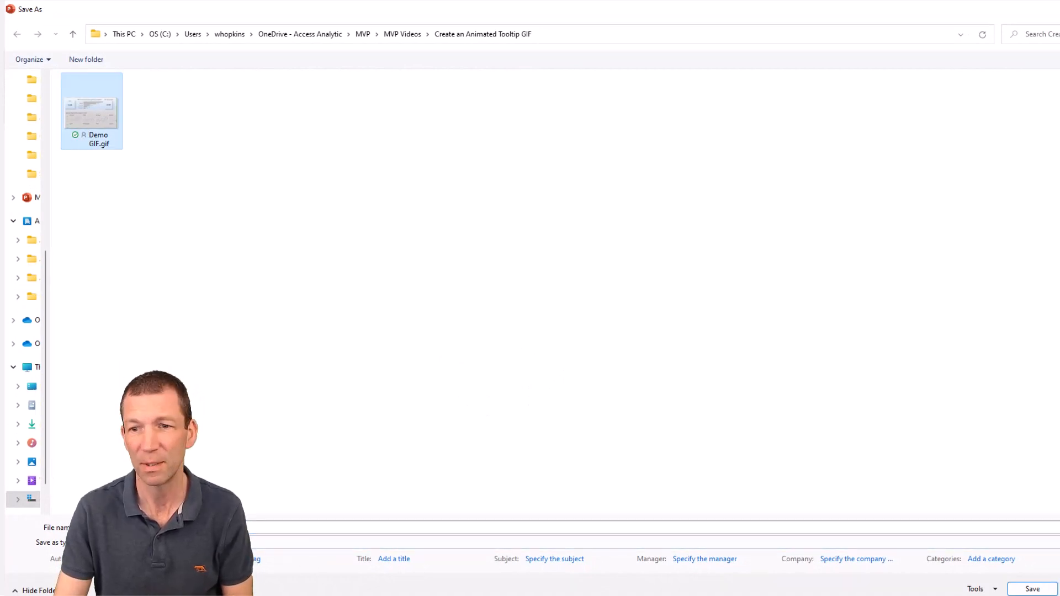
Save the GIF as Demo GIF.gif, replacing the existing file.
{"action": "left_click", "coordinate": [1031, 589]}
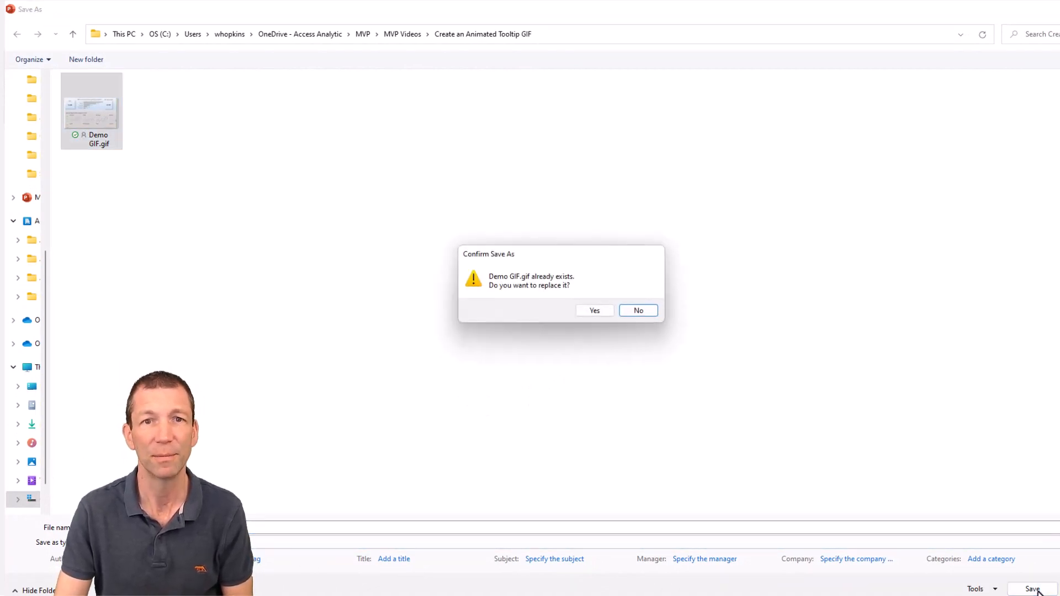
{"action": "left_click", "coordinate": [593, 310]}
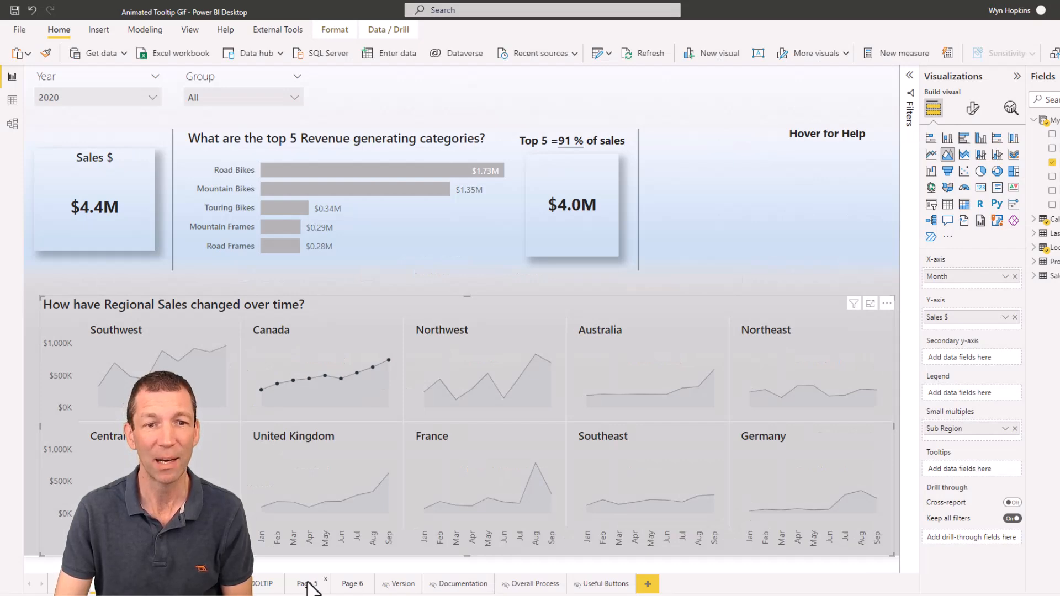
Switch to the empty Page 5 in Power BI and show its page formatting options.
{"action": "left_click", "coordinate": [646, 583]}
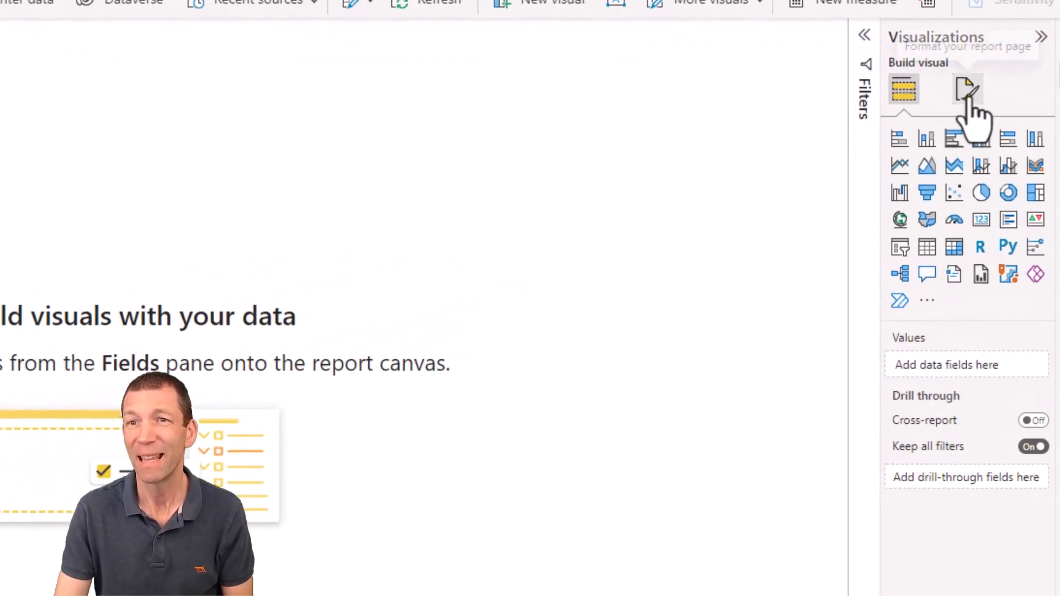
{"action": "left_click", "coordinate": [967, 89]}
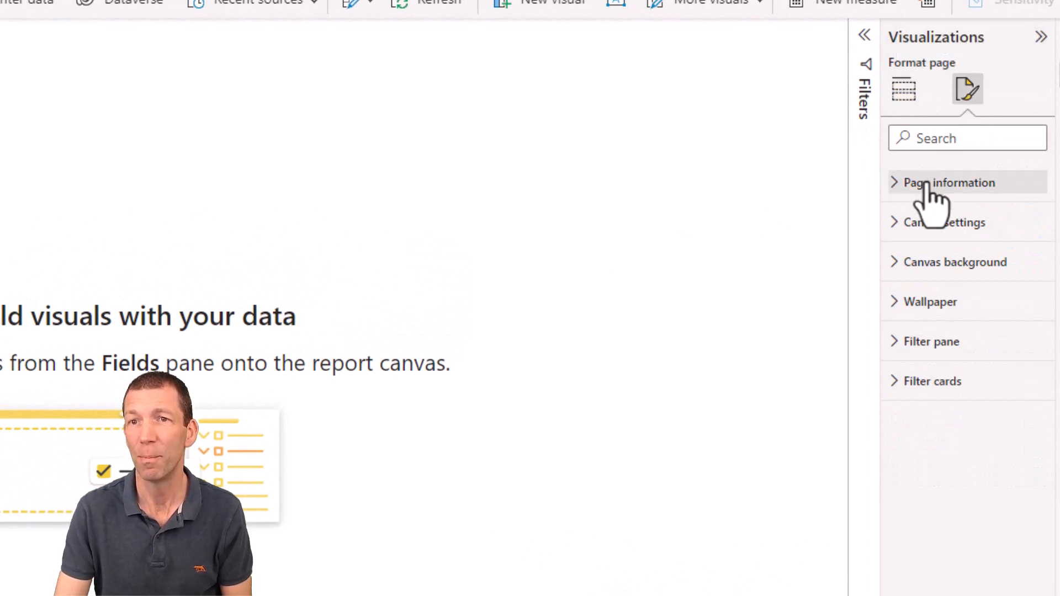
Allow Page 5 as a tooltip and switch its canvas type to Custom.
{"action": "left_click", "coordinate": [949, 182]}
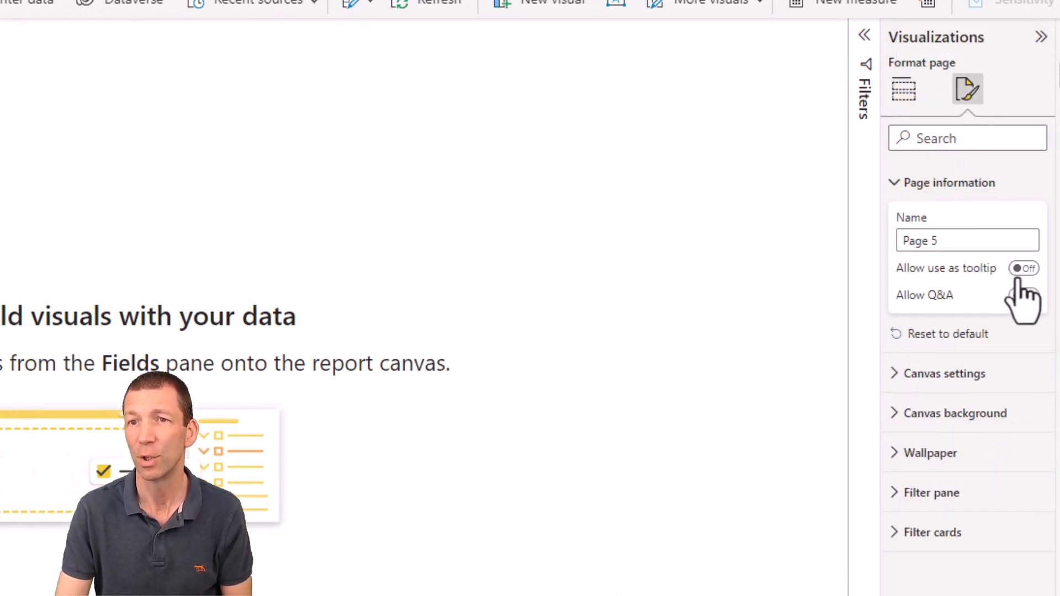
{"action": "left_click", "coordinate": [1022, 267]}
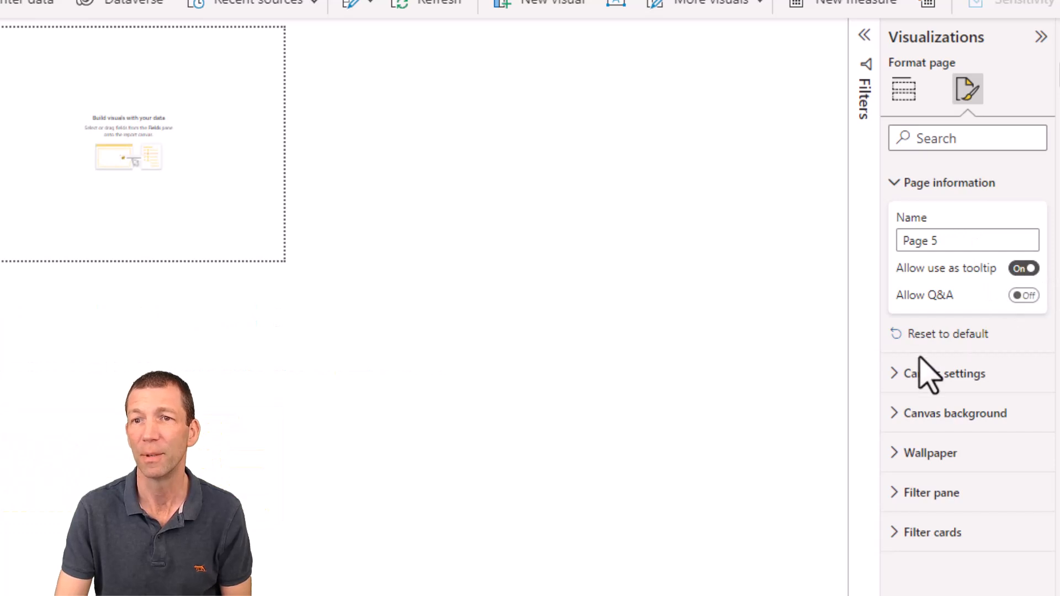
{"action": "left_click", "coordinate": [944, 373]}
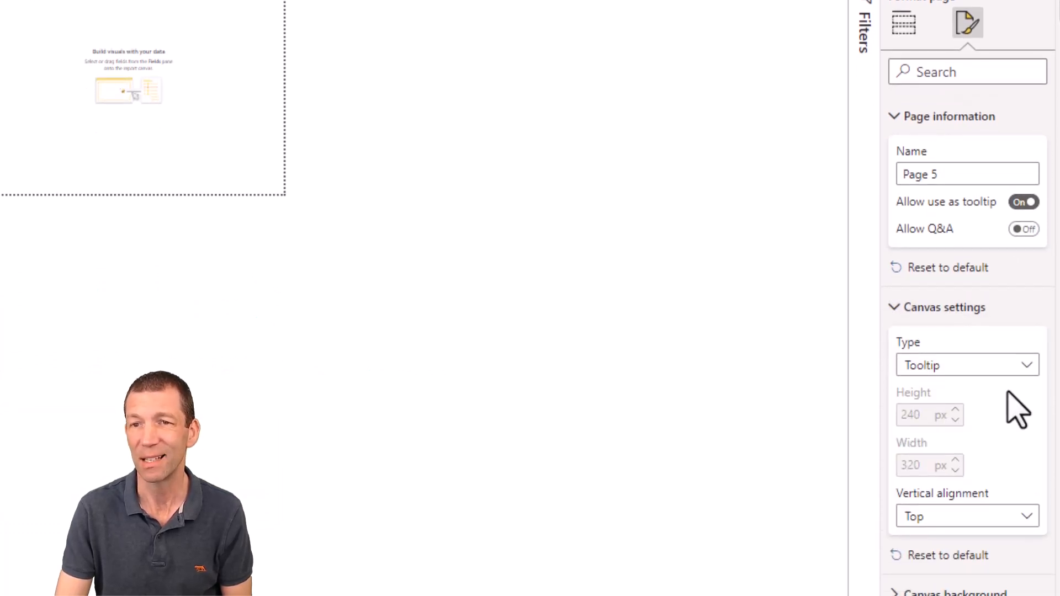
{"action": "left_click", "coordinate": [967, 366]}
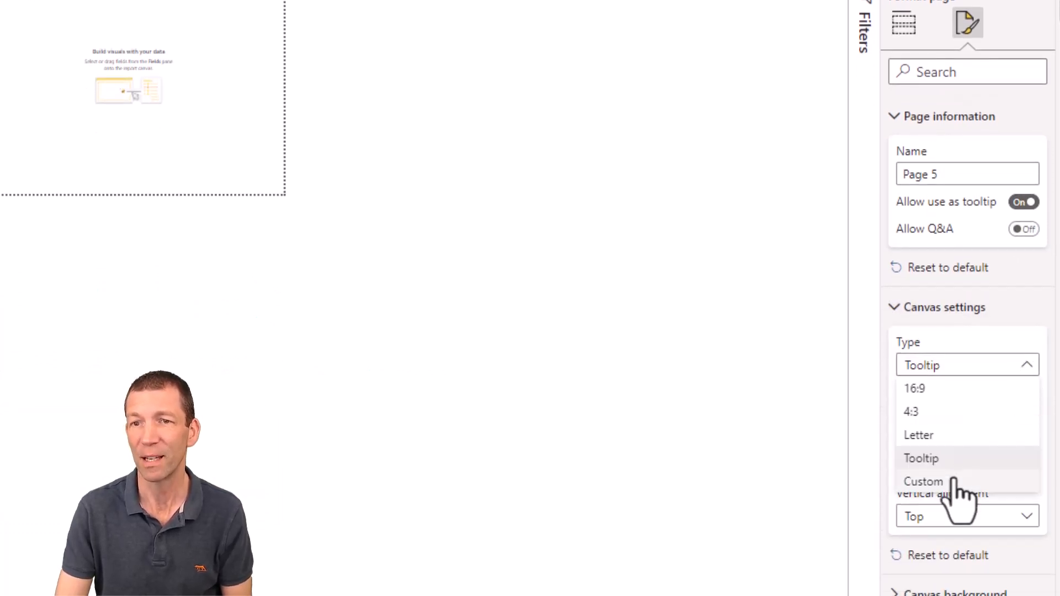
Set the custom canvas to height 480 and width 640.
{"action": "left_click", "coordinate": [924, 481]}
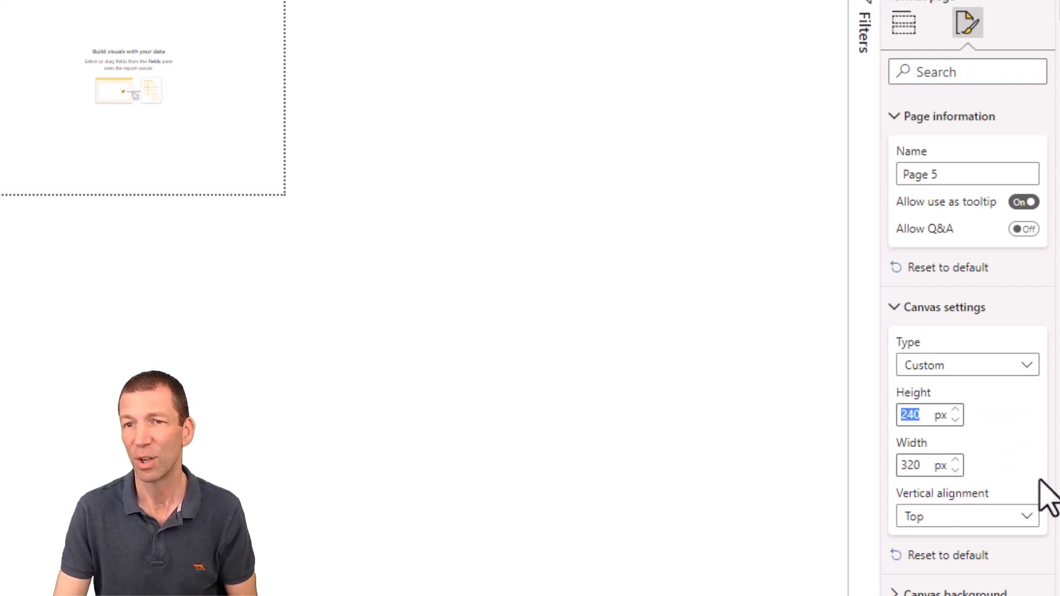
{"action": "type", "text": "480"}
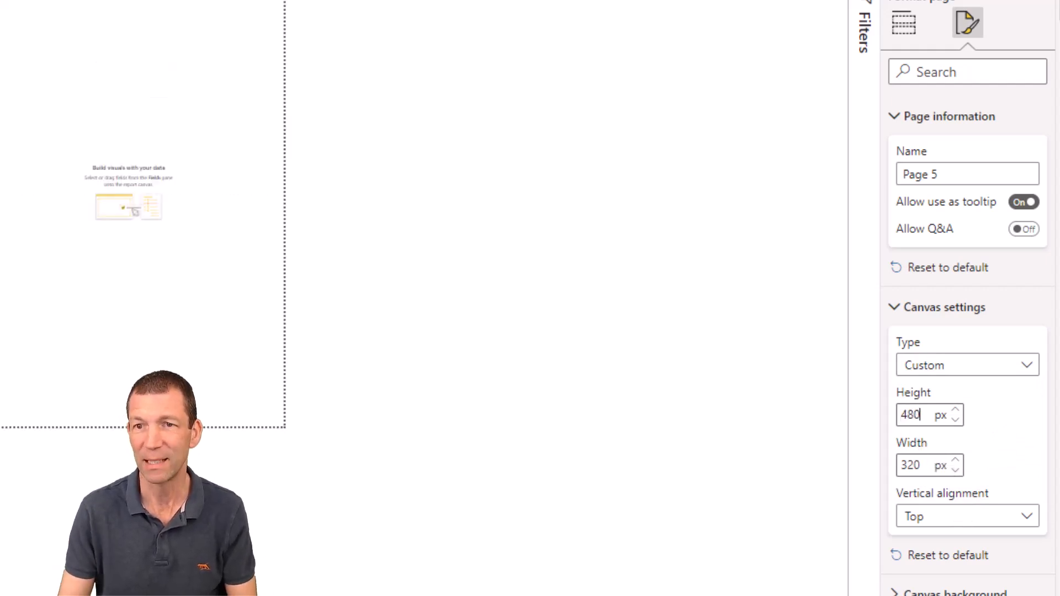
{"action": "triple_click", "coordinate": [908, 464]}
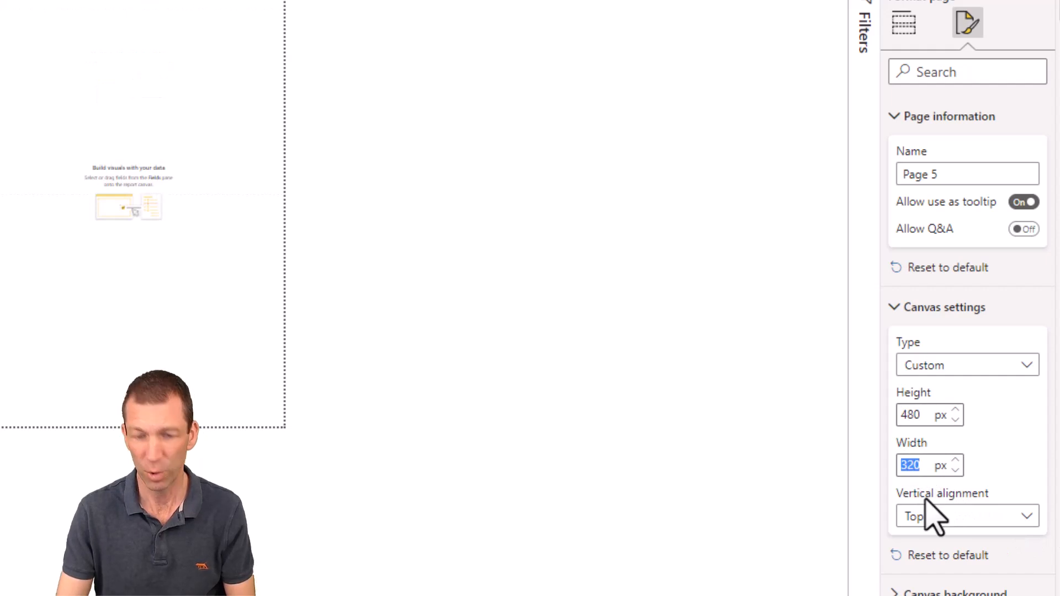
{"action": "type", "text": "640"}
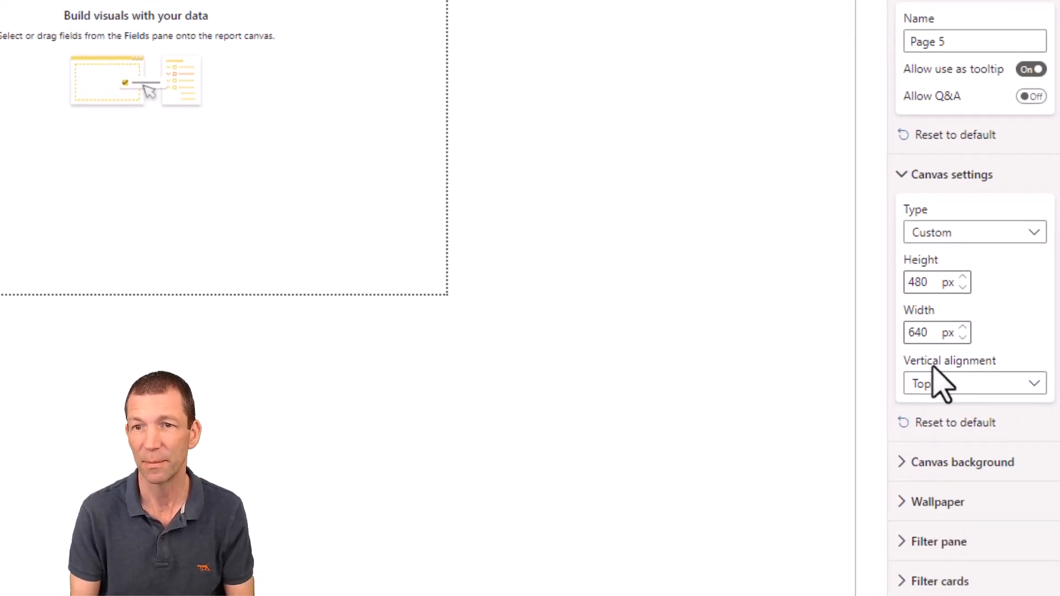
{"action": "left_click", "coordinate": [963, 461]}
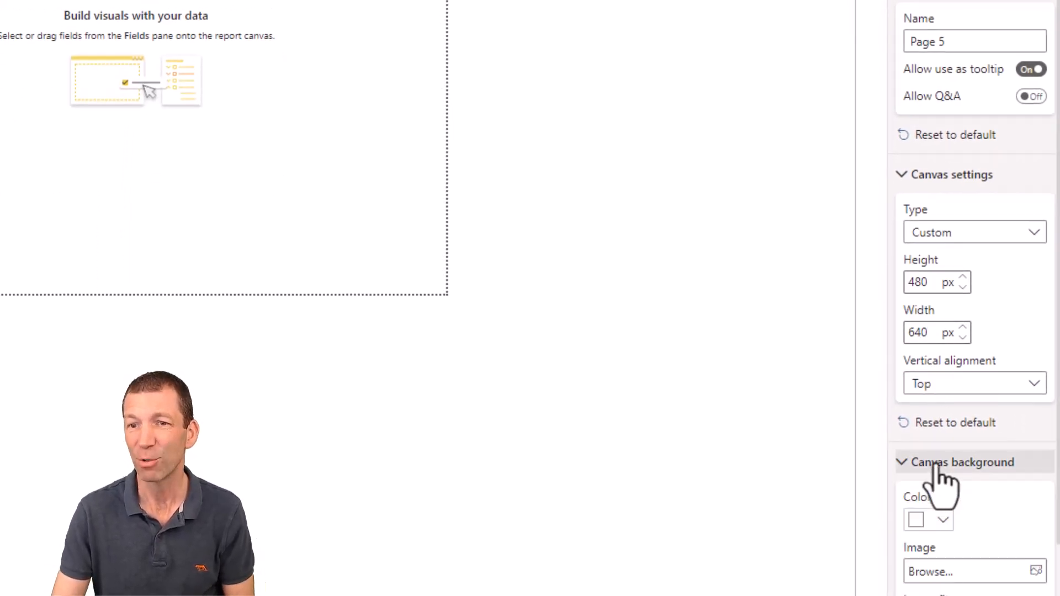
Choose Demo GIF.gif as the page's canvas background image.
{"action": "scroll", "scroll_direction": "down", "scroll_amount": 3}
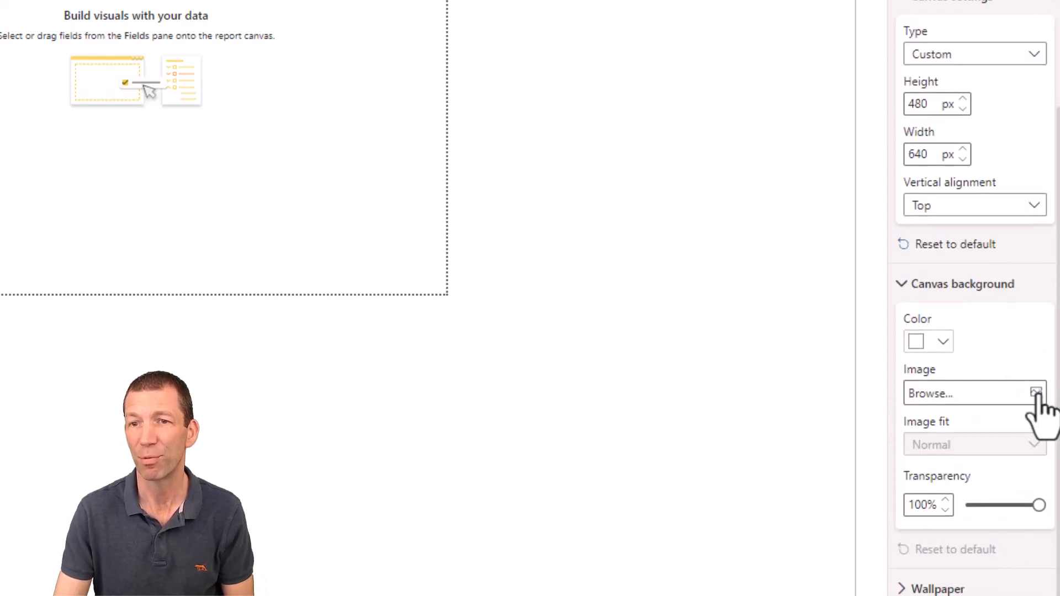
{"action": "left_click", "coordinate": [1035, 393]}
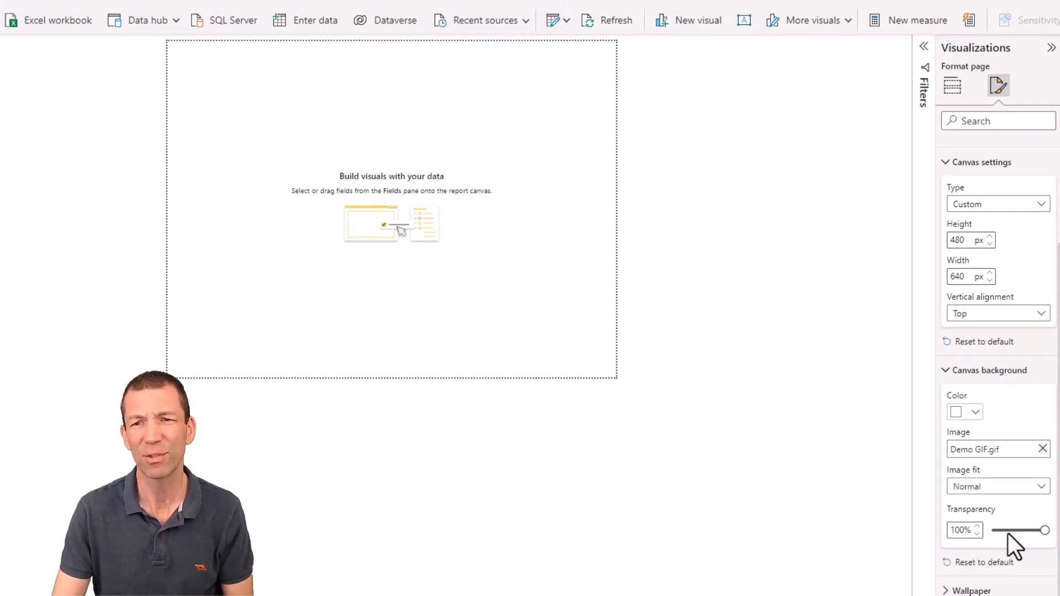
{"action": "mouse_move", "coordinate": [1028, 523]}
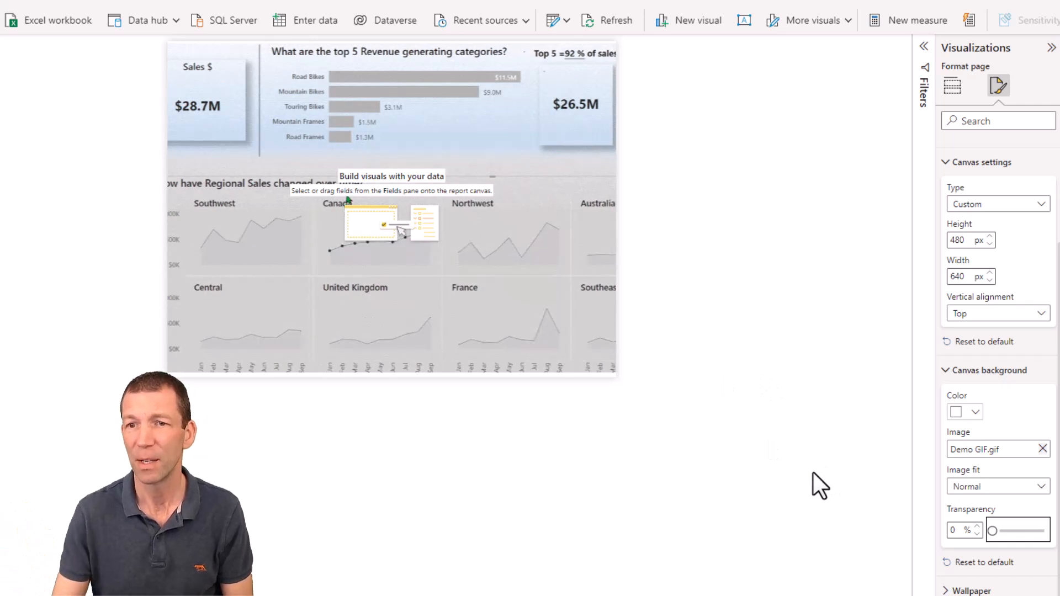
Try the Fit and Fill image-fit options for the GIF background.
{"action": "left_click", "coordinate": [997, 485]}
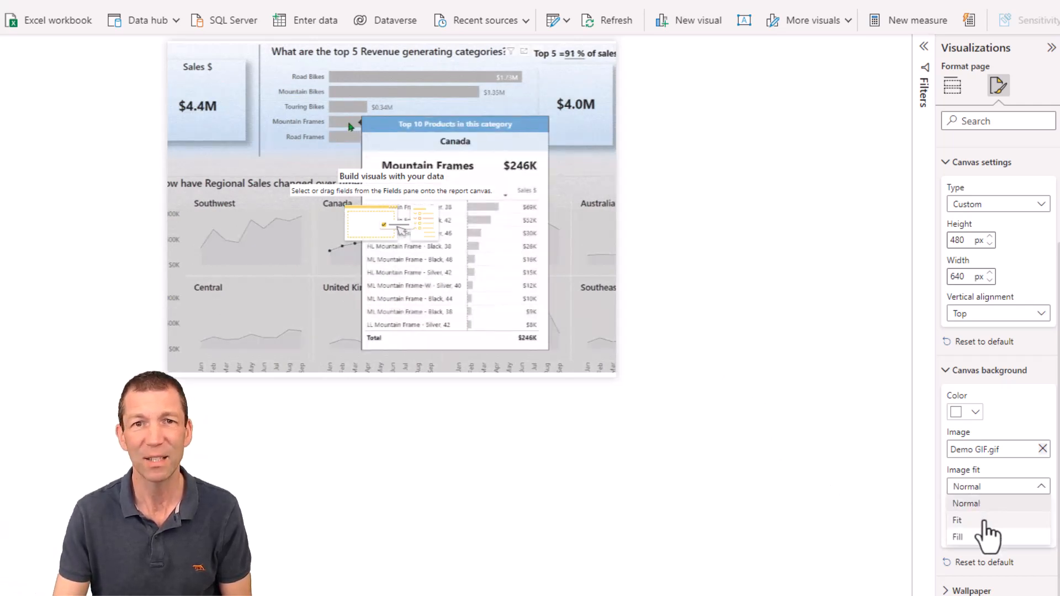
{"action": "left_click", "coordinate": [957, 520]}
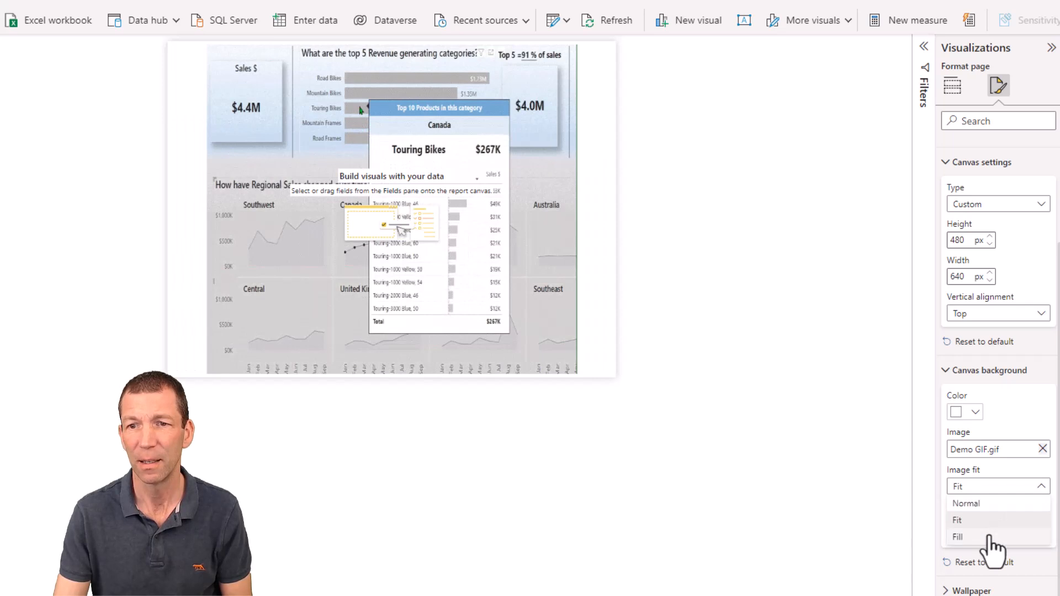
{"action": "left_click", "coordinate": [957, 536]}
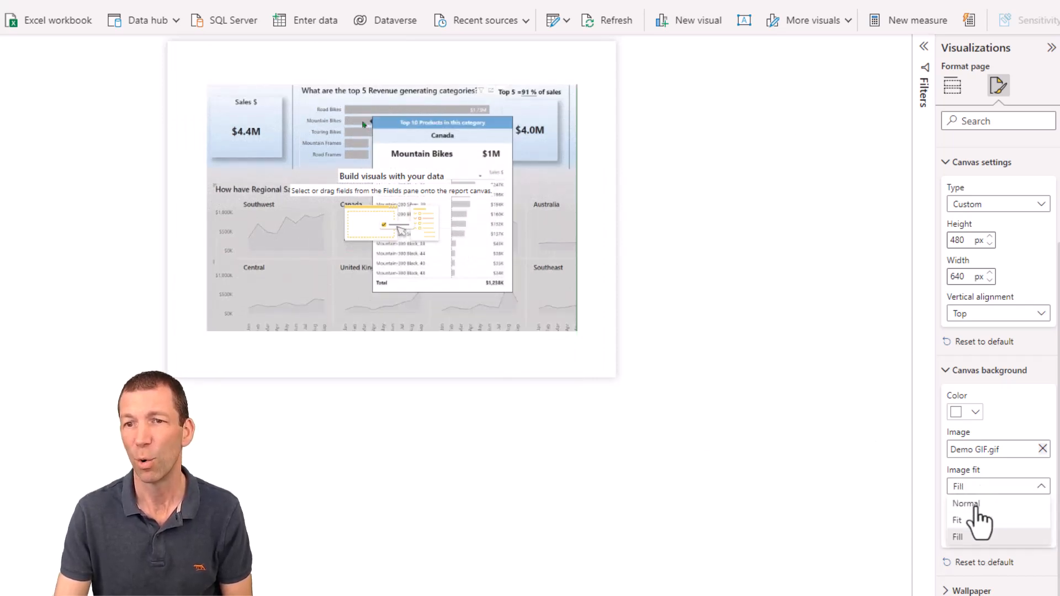
{"action": "left_click", "coordinate": [965, 504]}
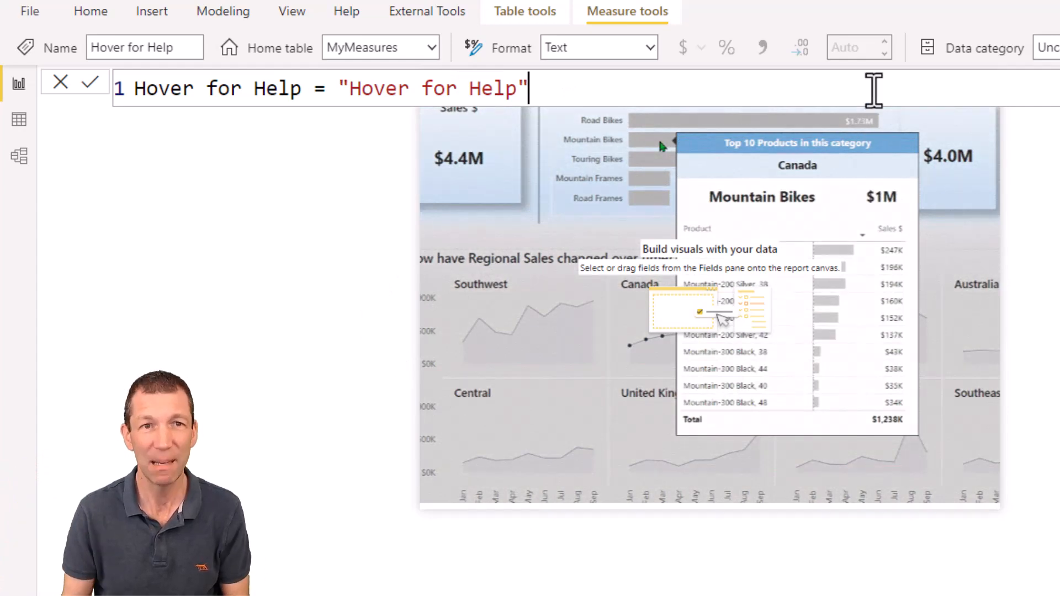
Append the comment '//Used in tooltip for xyz' to the Hover for Help measure.
{"action": "type", "text": "//"}
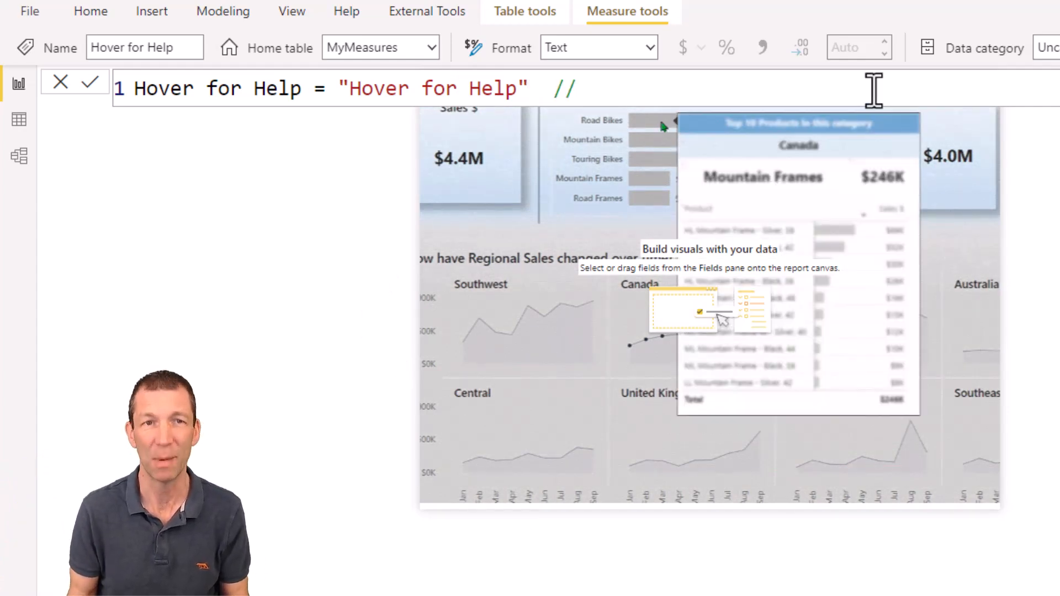
{"action": "type", "text": "Used in"}
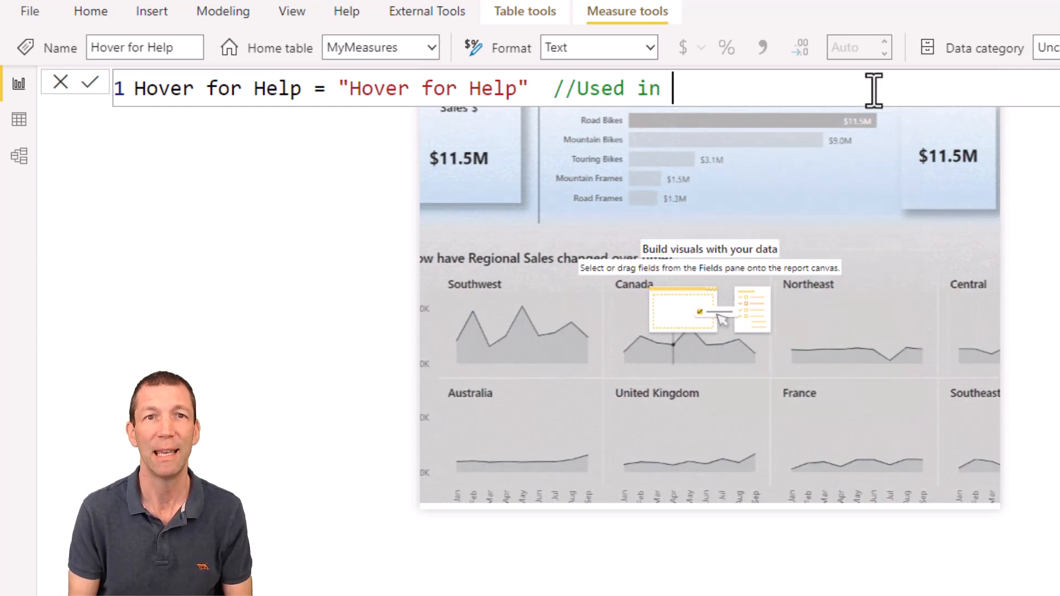
{"action": "type", "text": "too"}
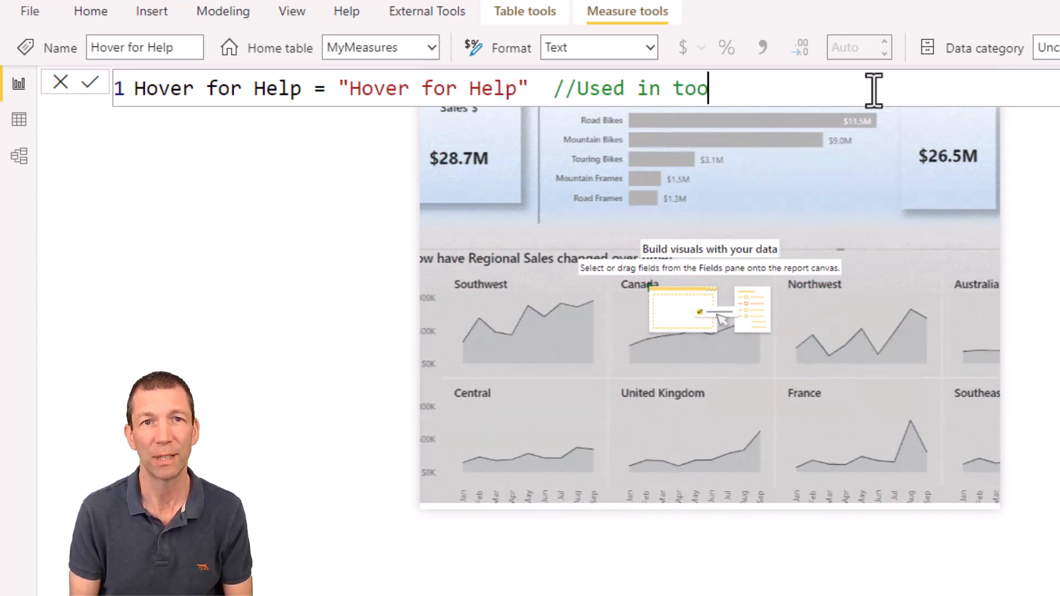
{"action": "type", "text": "ltip for"}
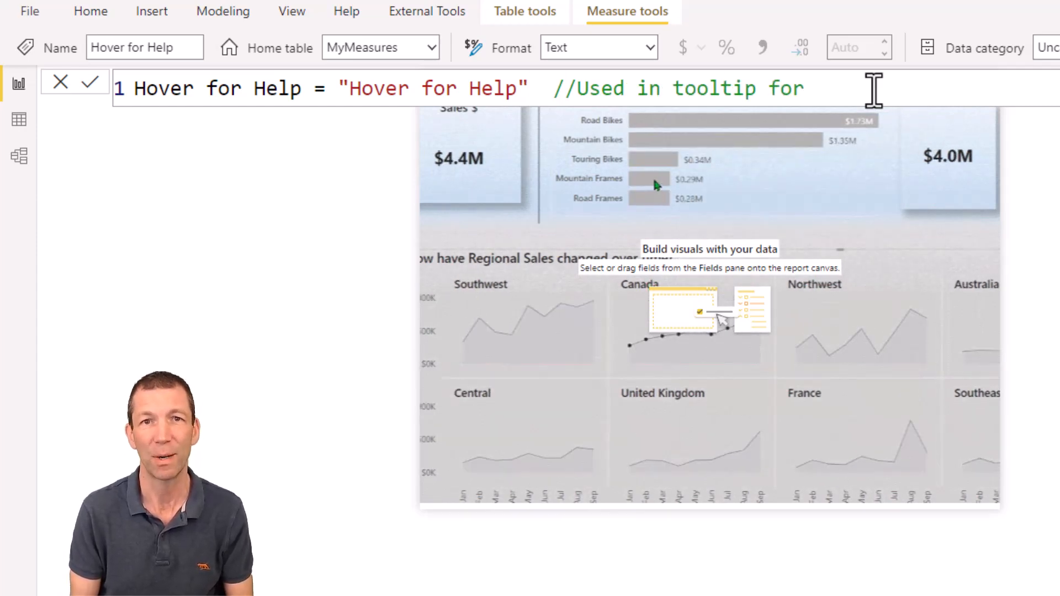
{"action": "type", "text": "xyz"}
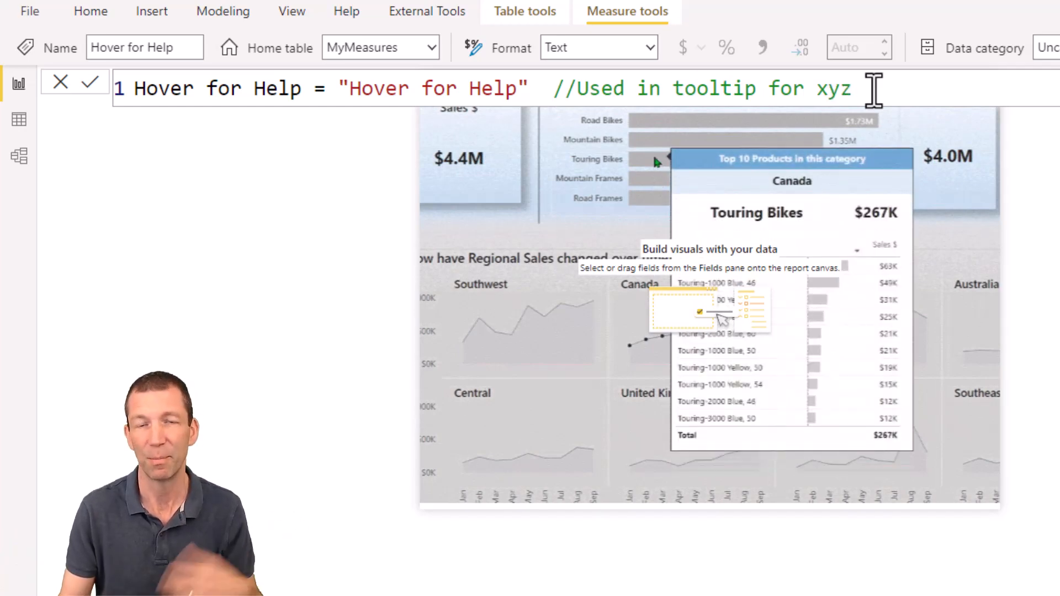
{"action": "mouse_move", "coordinate": [659, 139]}
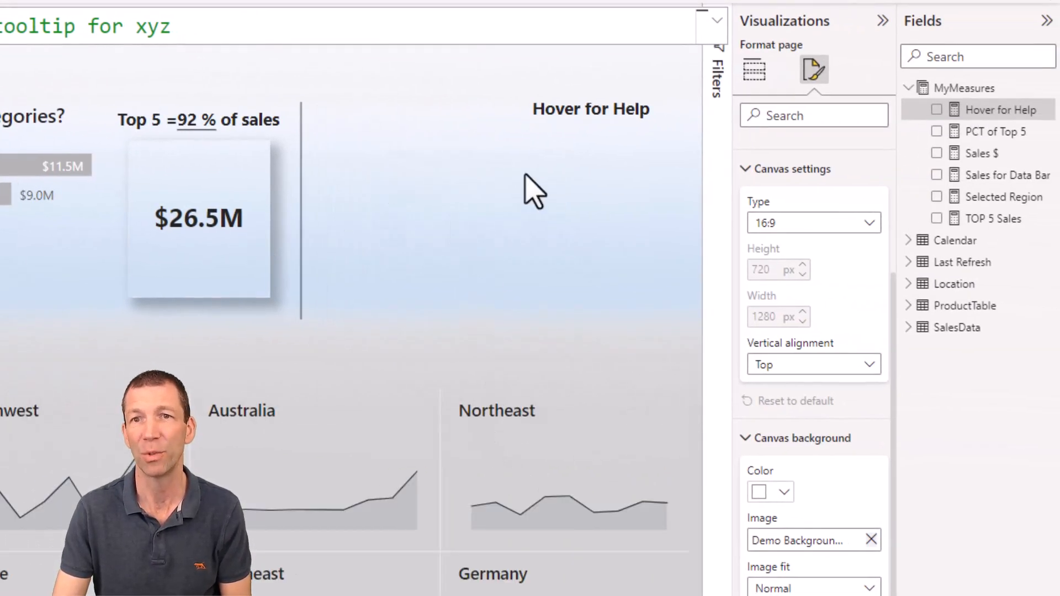
Add the Hover for Help measure as a card and hide its category label.
{"action": "left_click", "coordinate": [753, 71]}
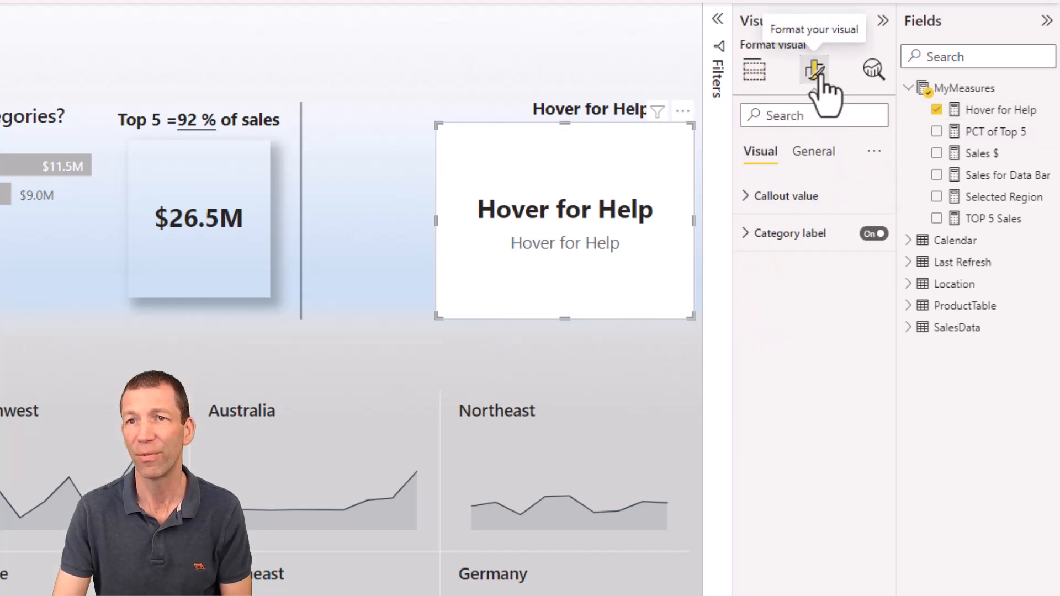
{"action": "left_click", "coordinate": [872, 233]}
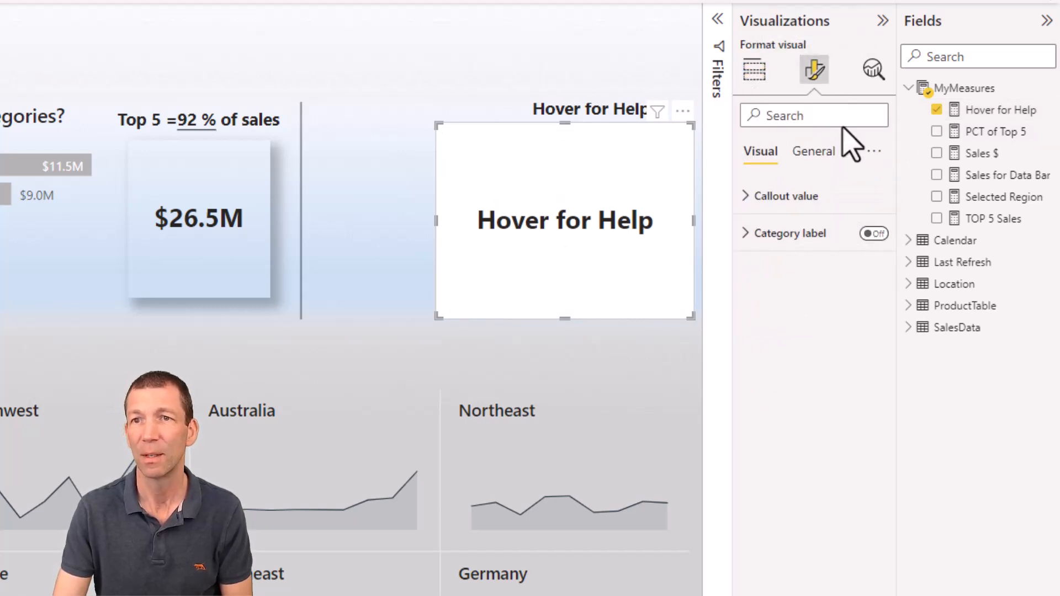
Remove the card's white background under Effects and turn its tooltips on.
{"action": "left_click", "coordinate": [813, 152]}
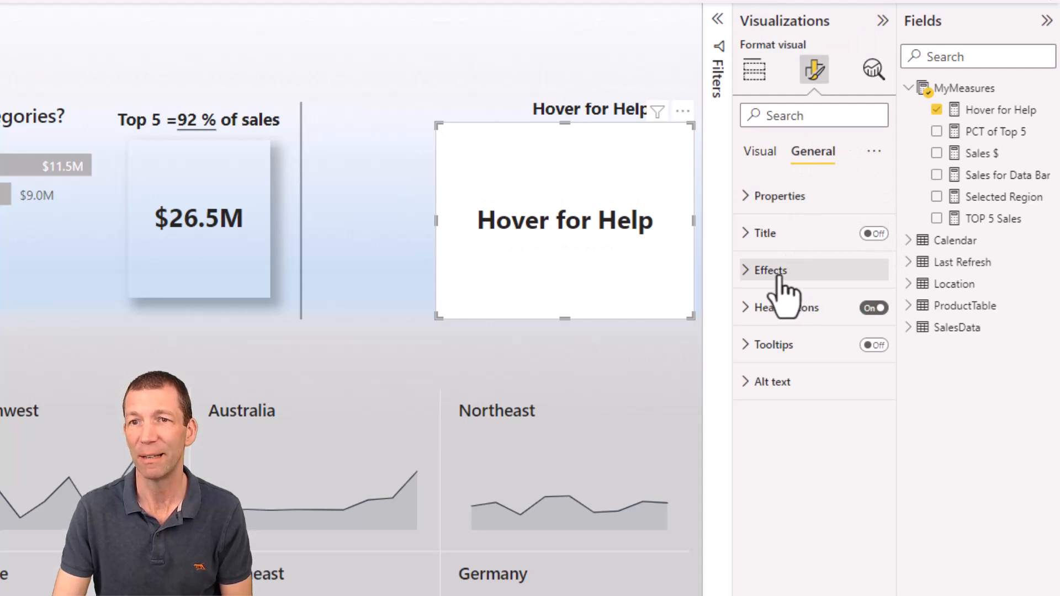
{"action": "left_click", "coordinate": [769, 269]}
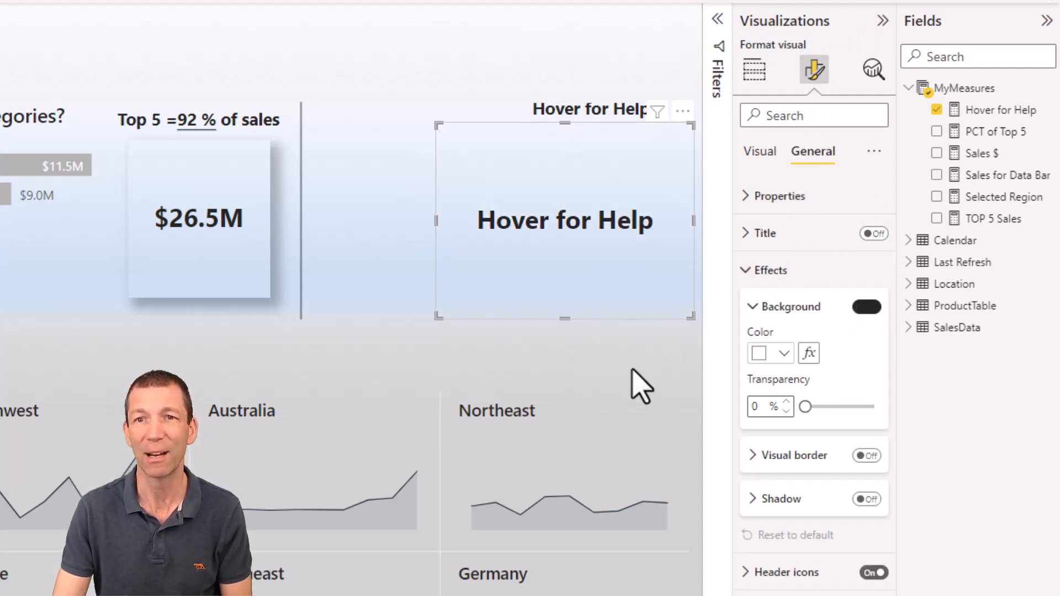
{"action": "left_click", "coordinate": [868, 306]}
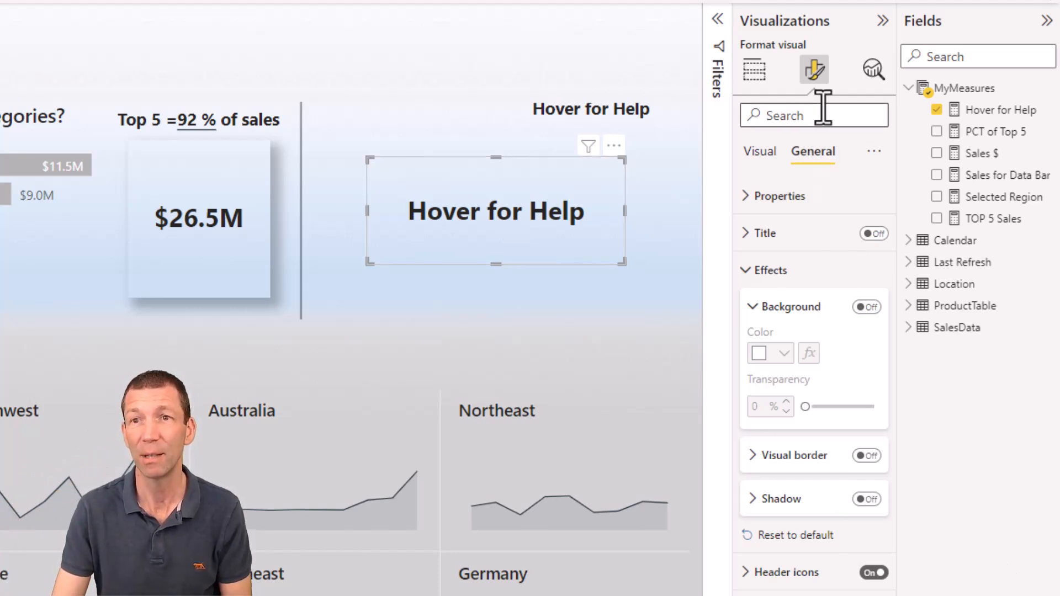
{"action": "scroll", "scroll_direction": "down", "scroll_amount": 3}
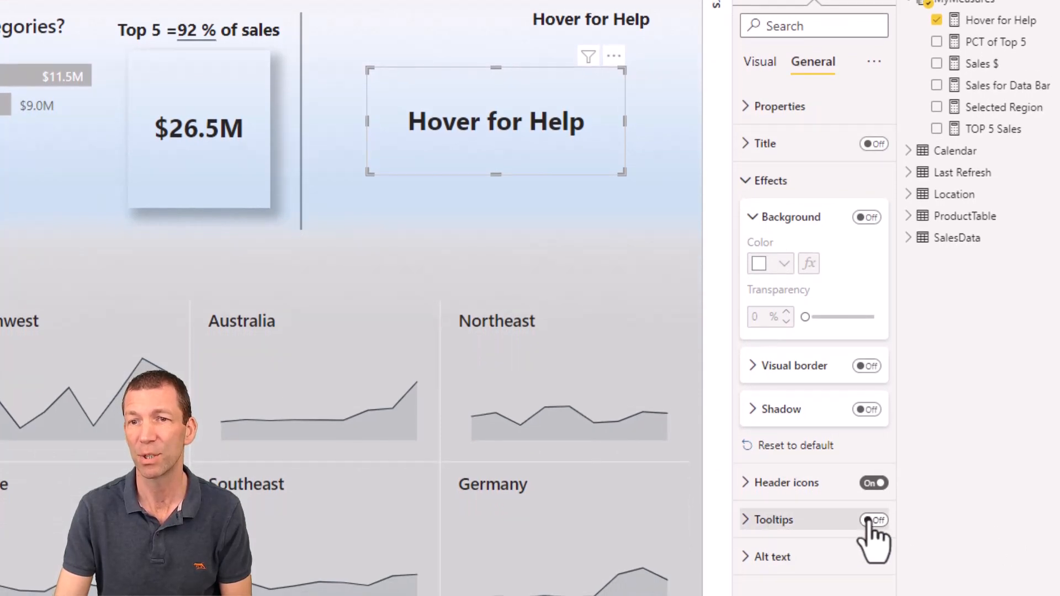
{"action": "left_click", "coordinate": [874, 519]}
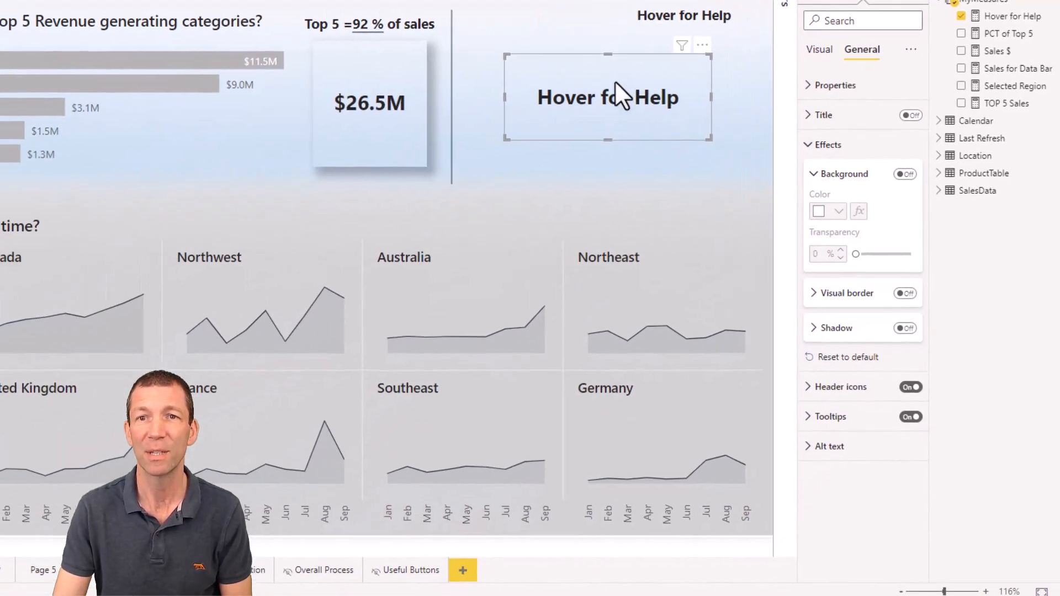